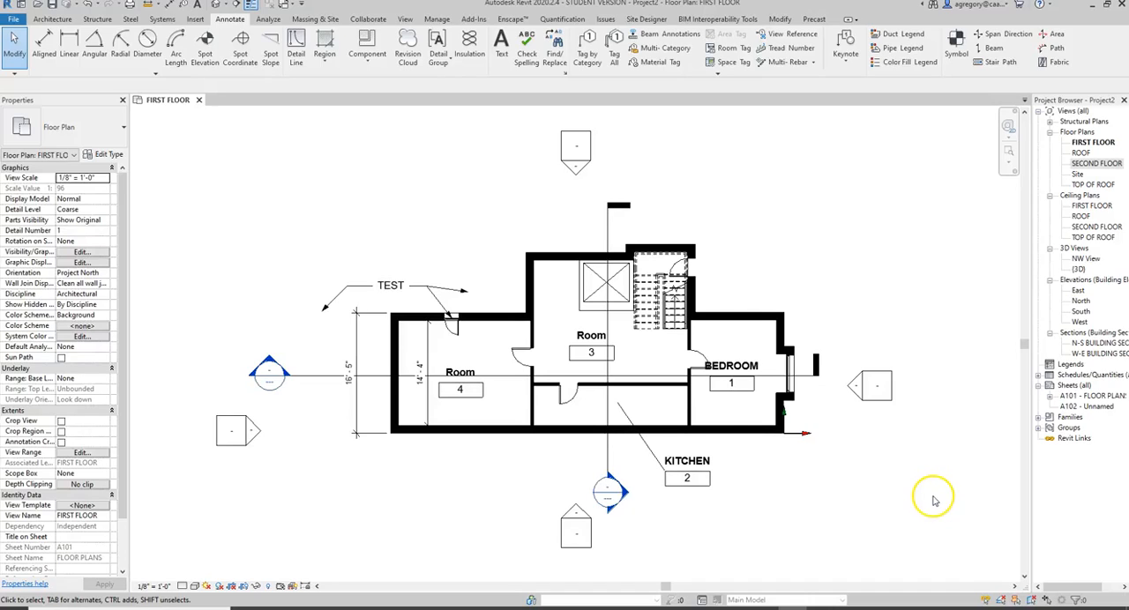
mouse_move(935, 501)
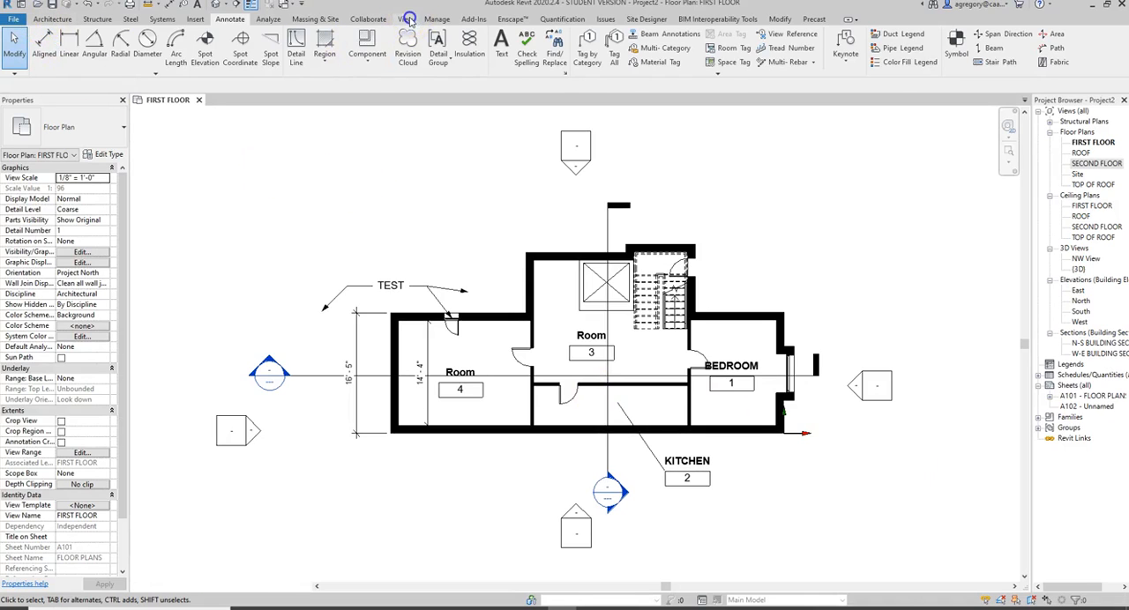
- Show the Rectangle and Sketch callout options from the View ribbon
click(406, 18)
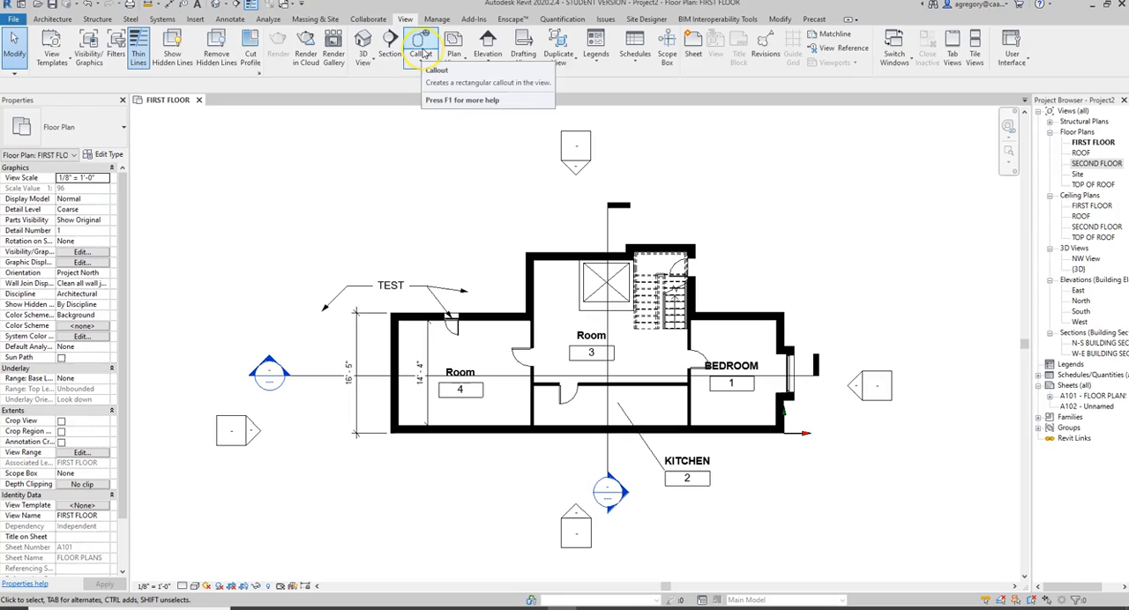
mouse_move(420, 44)
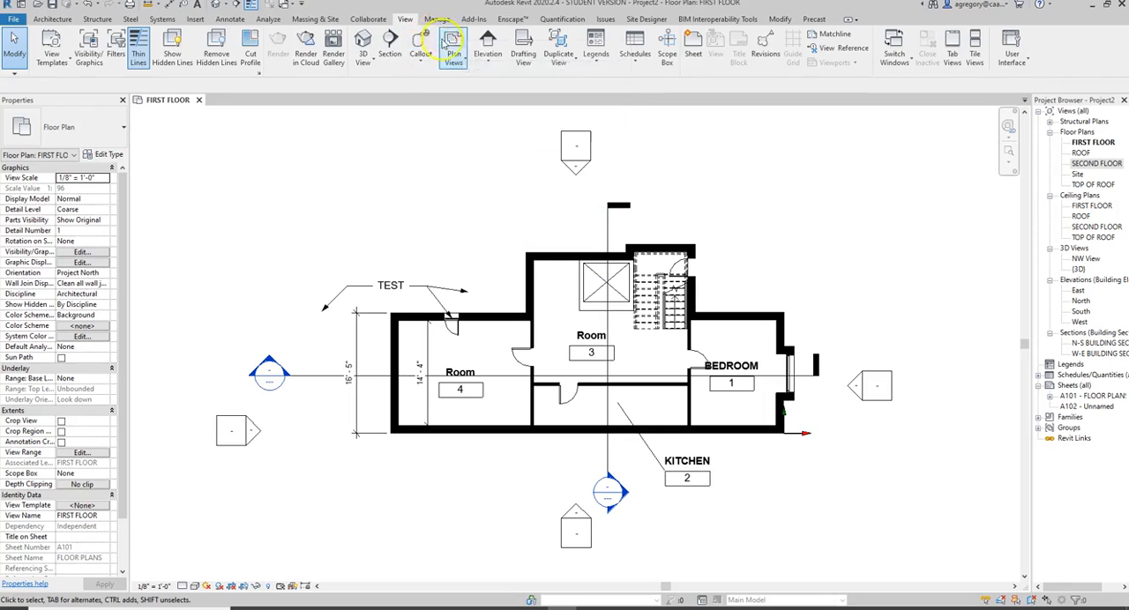
click(420, 46)
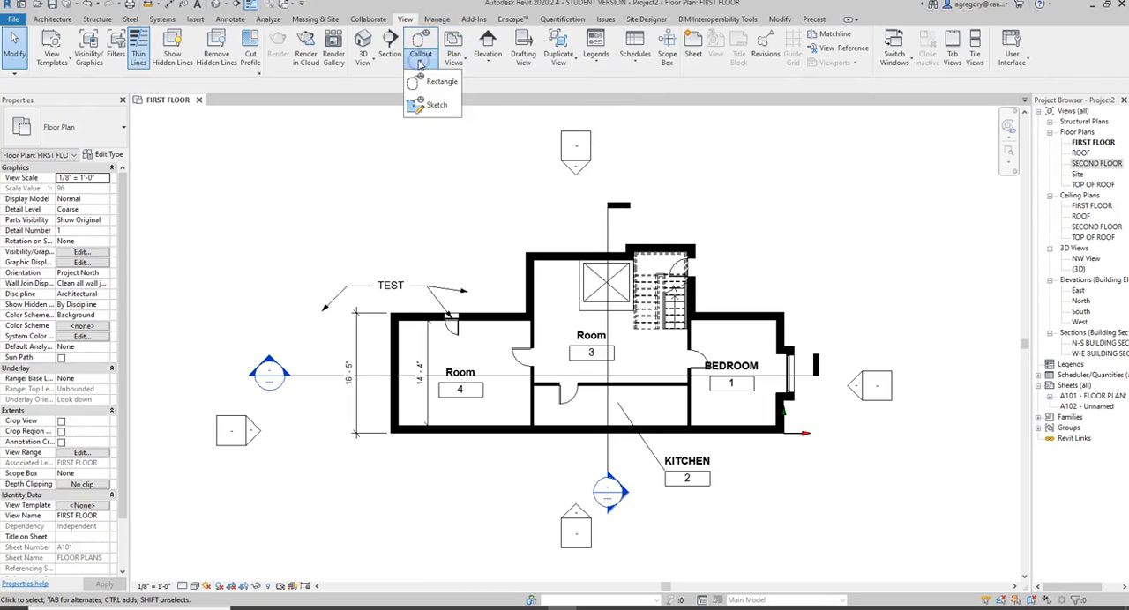
mouse_move(441, 81)
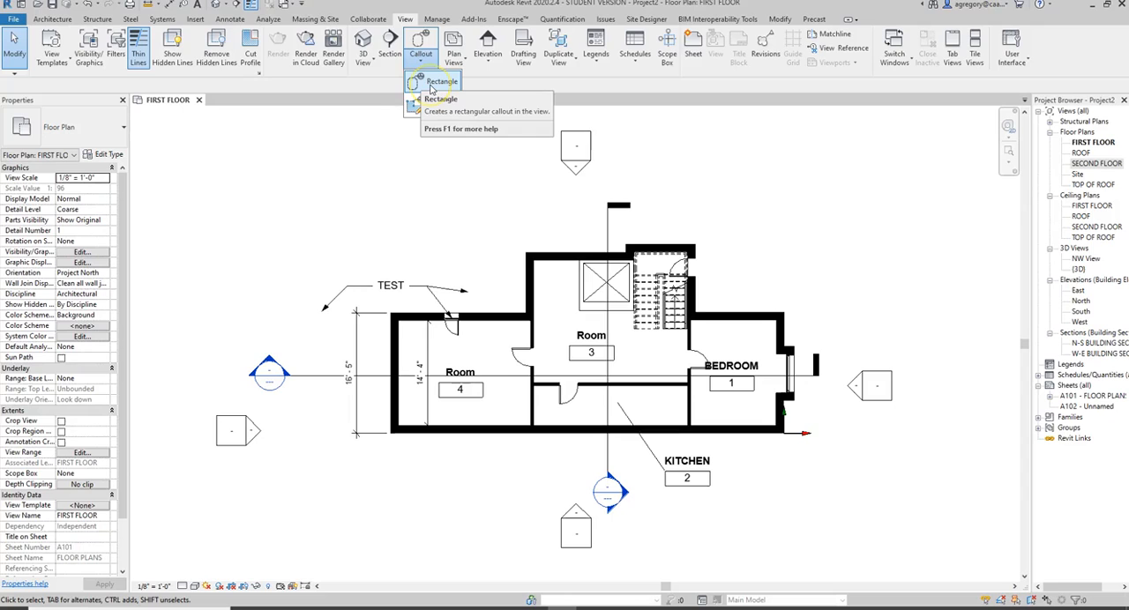
mouse_move(415, 108)
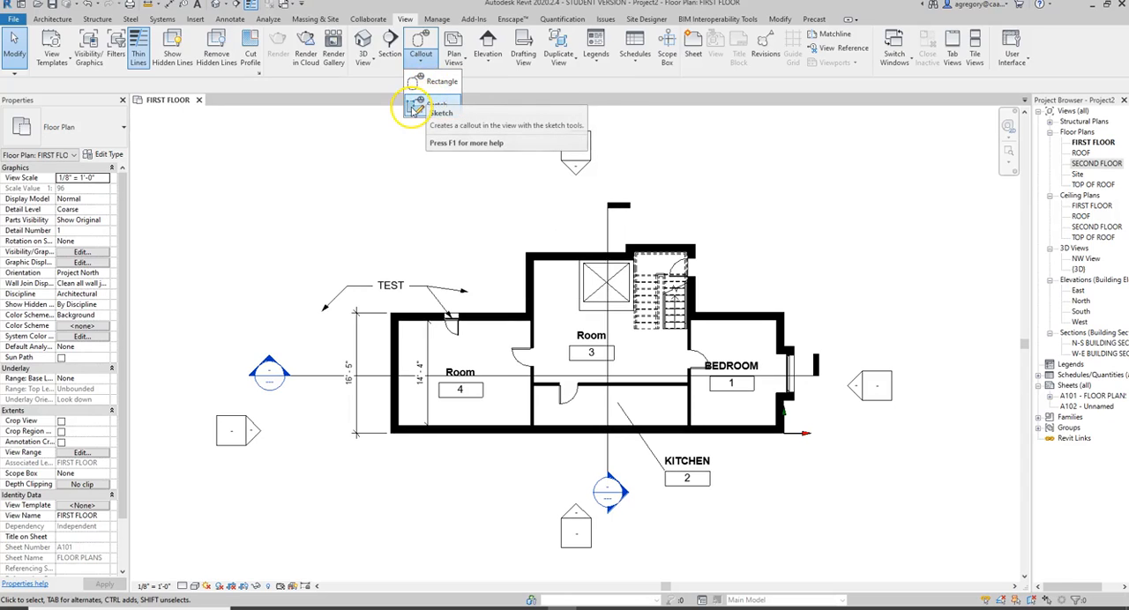
mouse_move(420, 108)
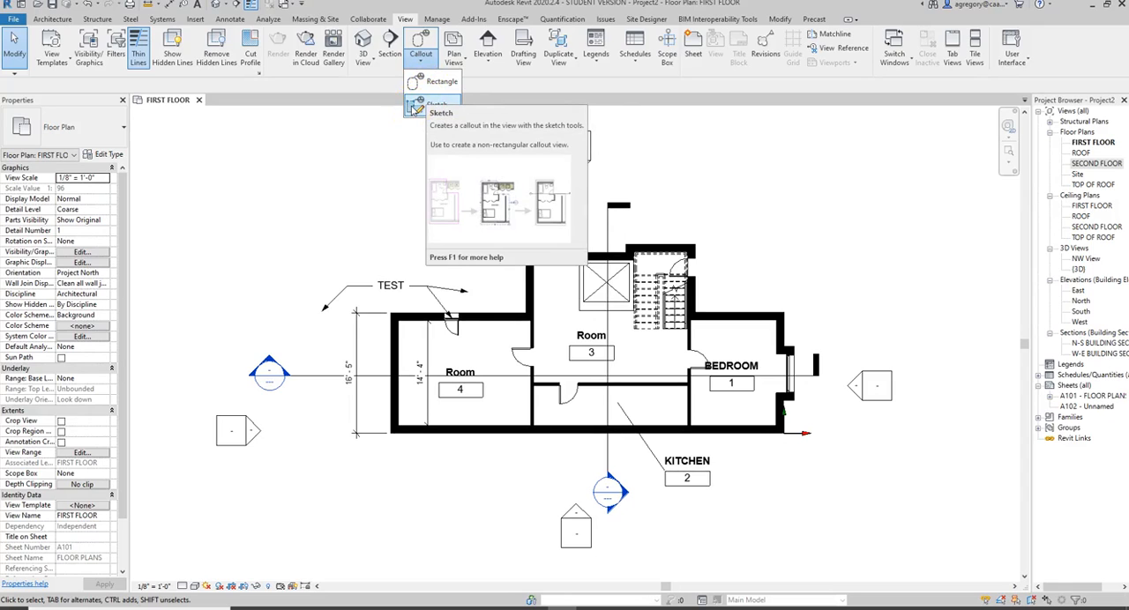
mouse_move(433, 81)
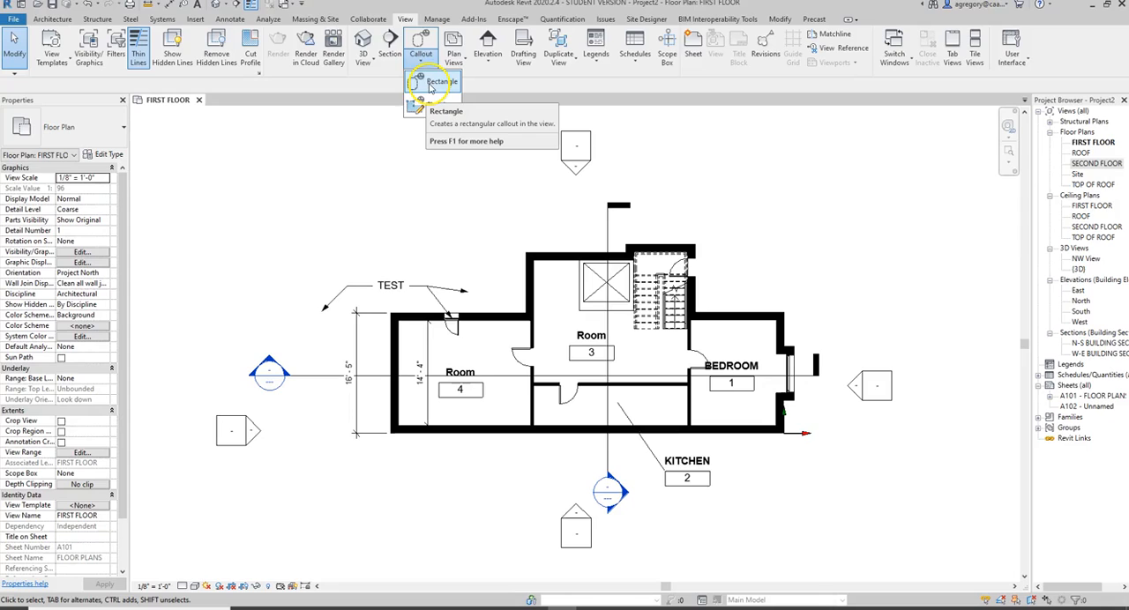
mouse_move(444, 81)
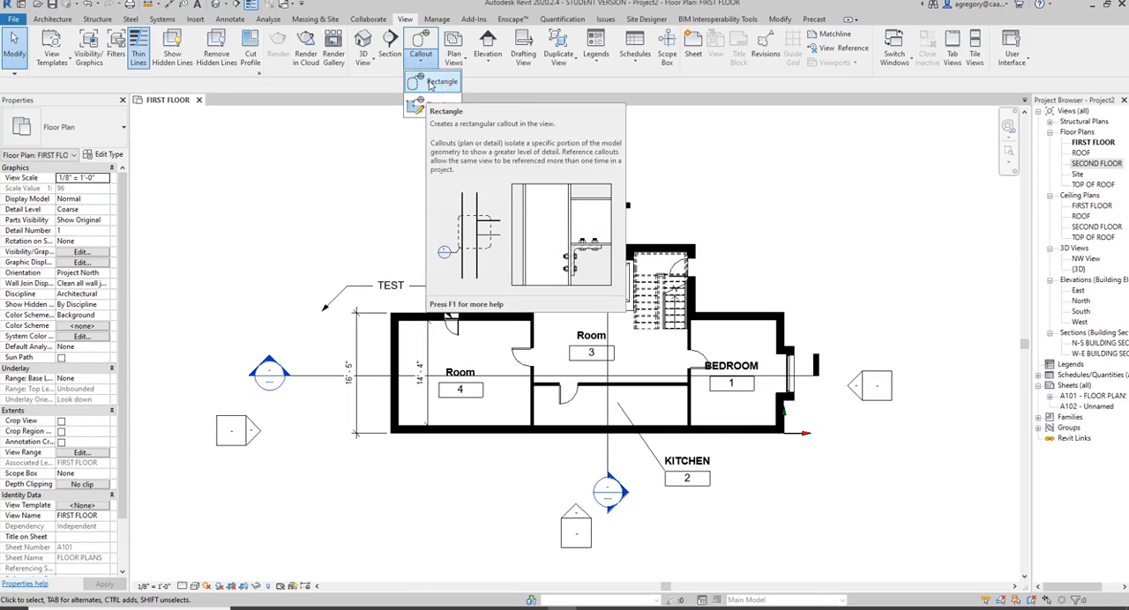
- Draw a rectangular callout around the upper-left wall corner of Room 4
click(432, 81)
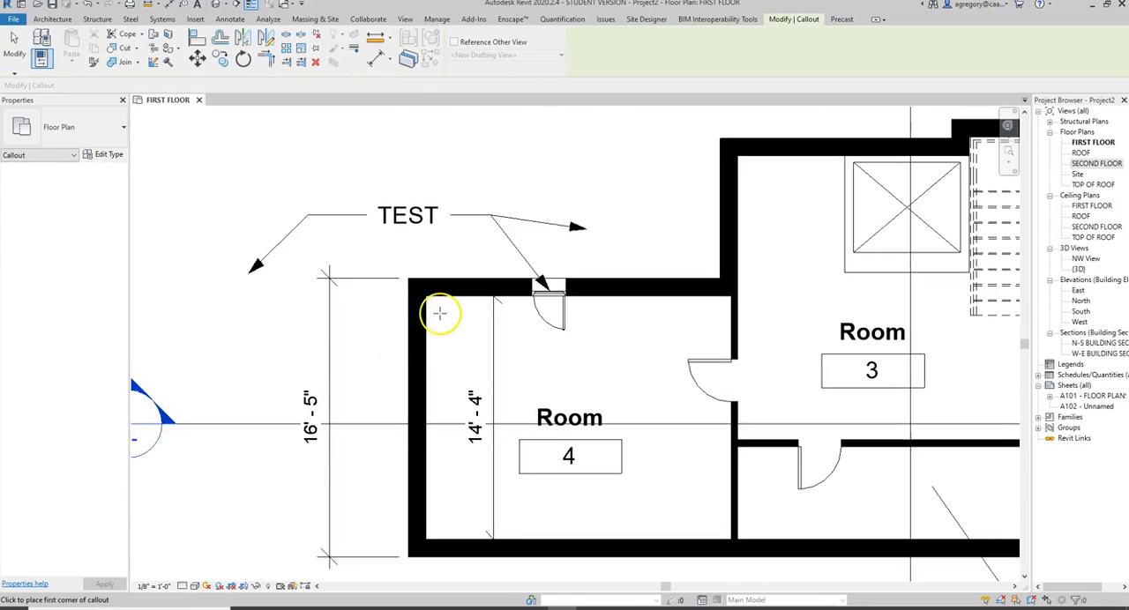
click(440, 312)
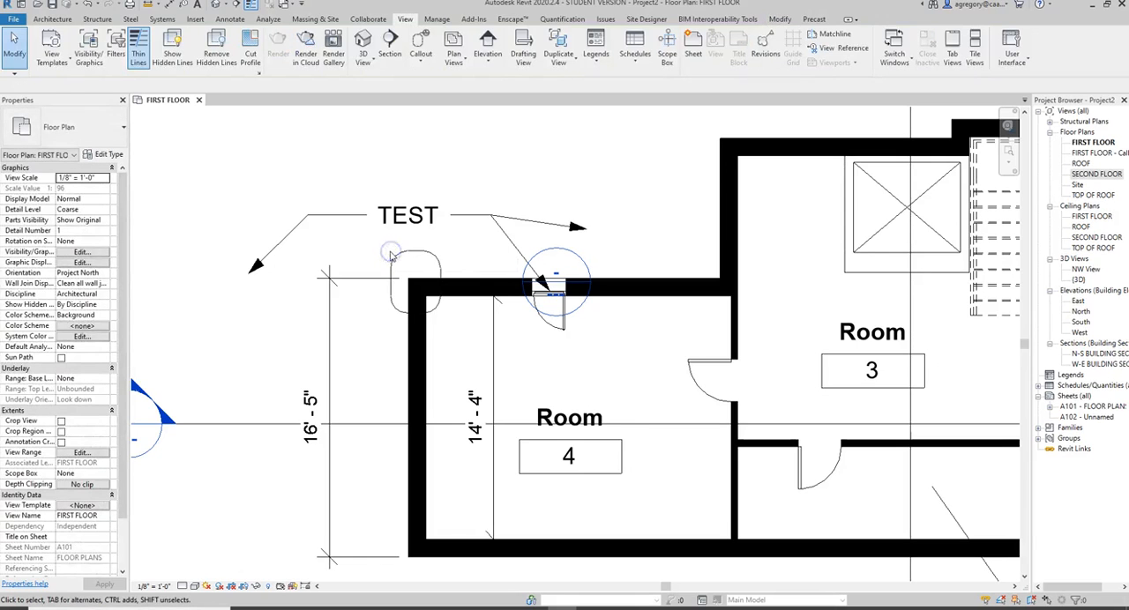
click(555, 282)
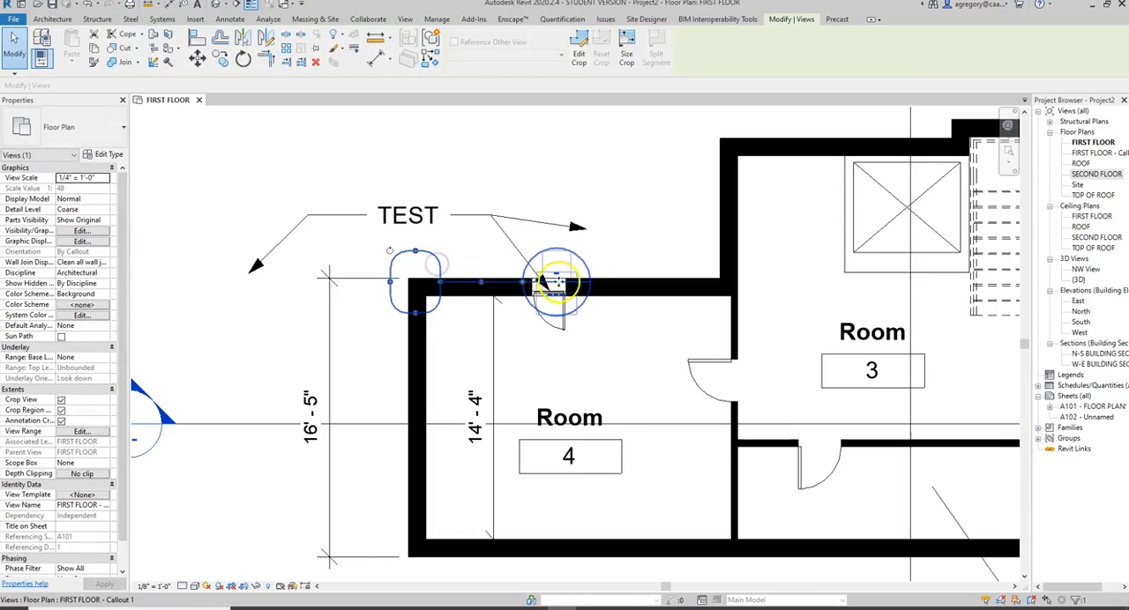
- Reposition the callout tag so it settles to the left of the corner
drag(556, 282, 483, 196)
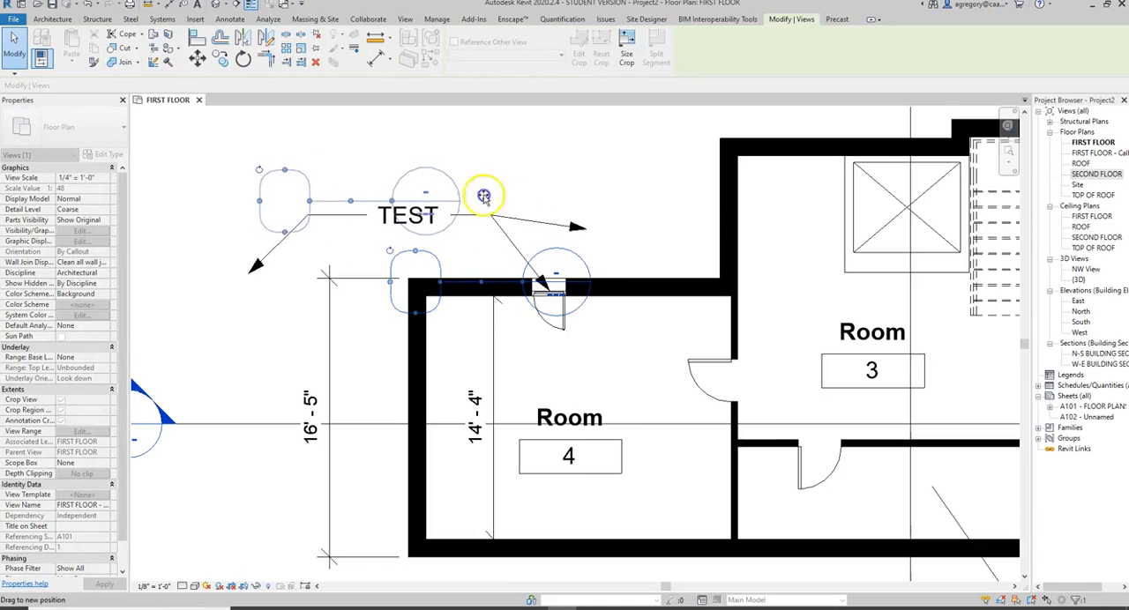
drag(484, 196, 589, 270)
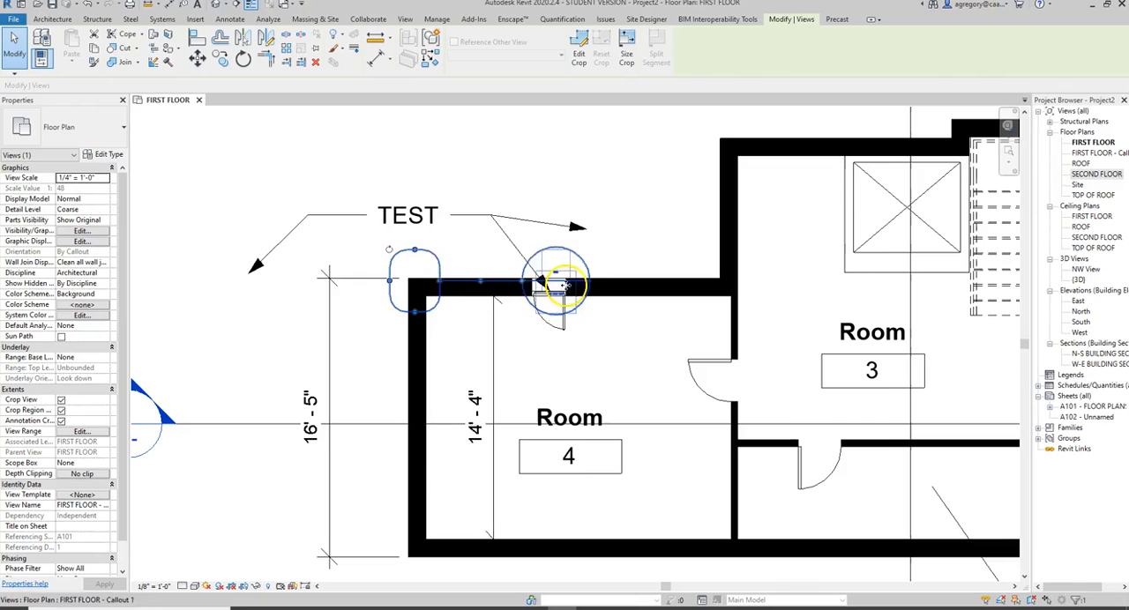
drag(556, 282, 480, 217)
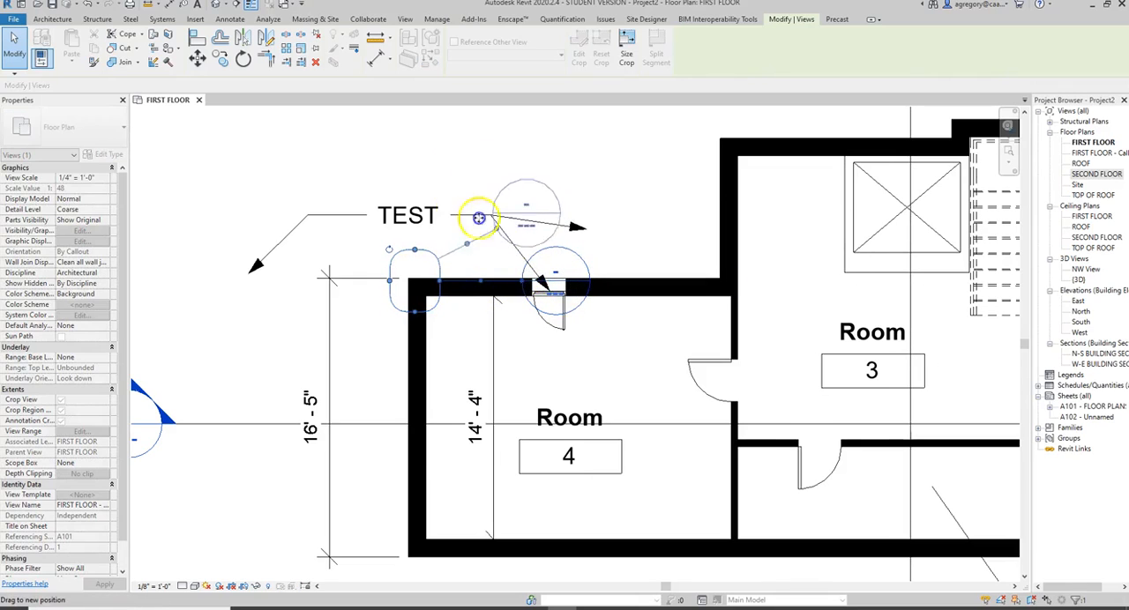
drag(480, 217, 324, 328)
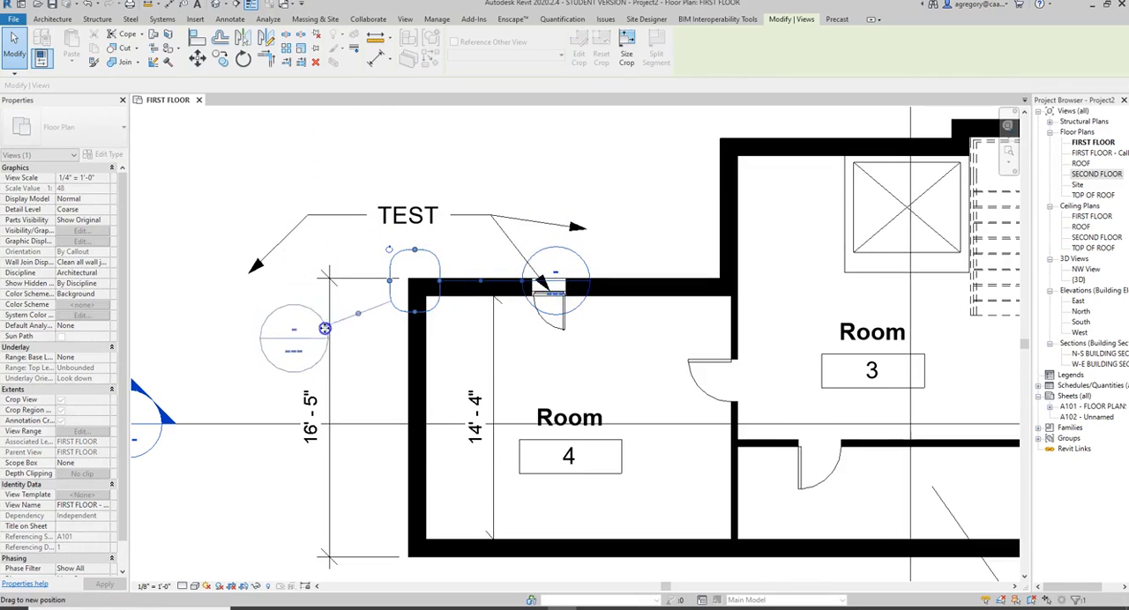
drag(324, 329, 296, 342)
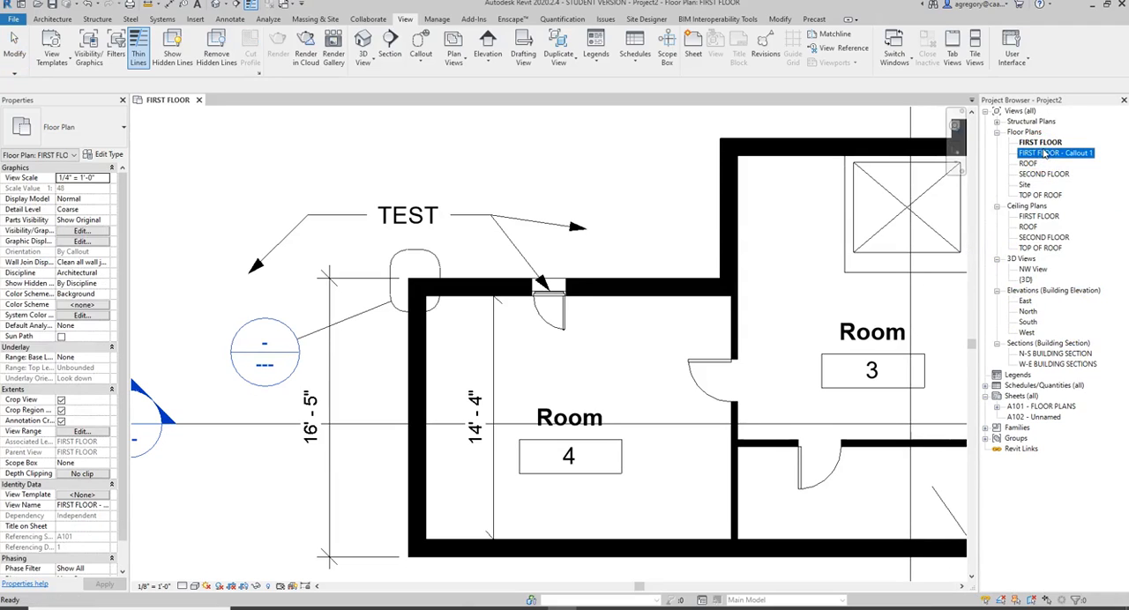
mouse_move(432, 255)
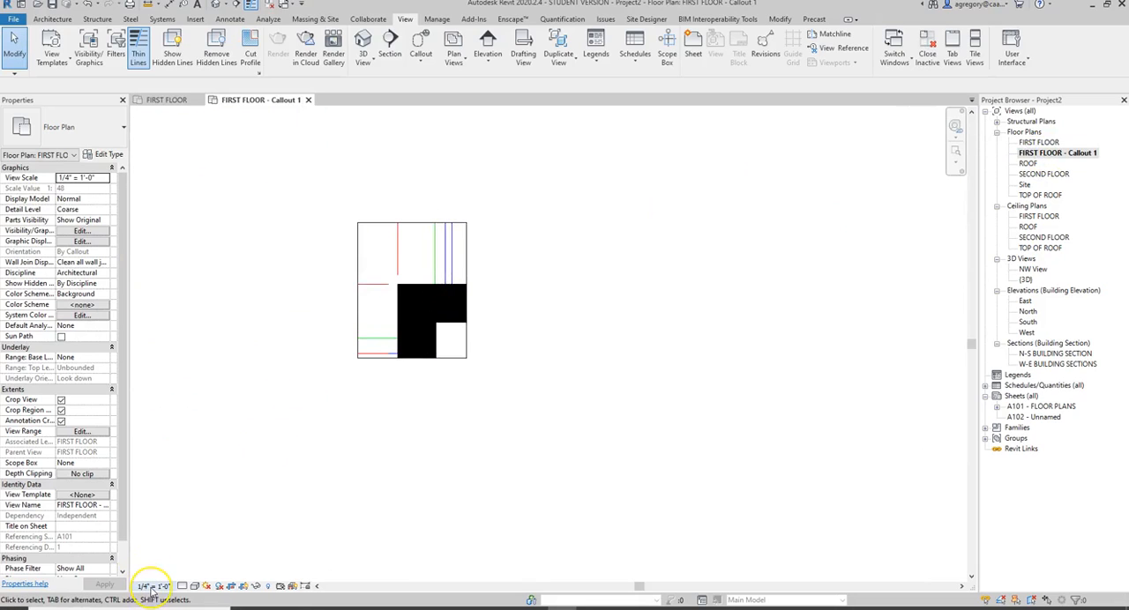
mouse_move(933, 230)
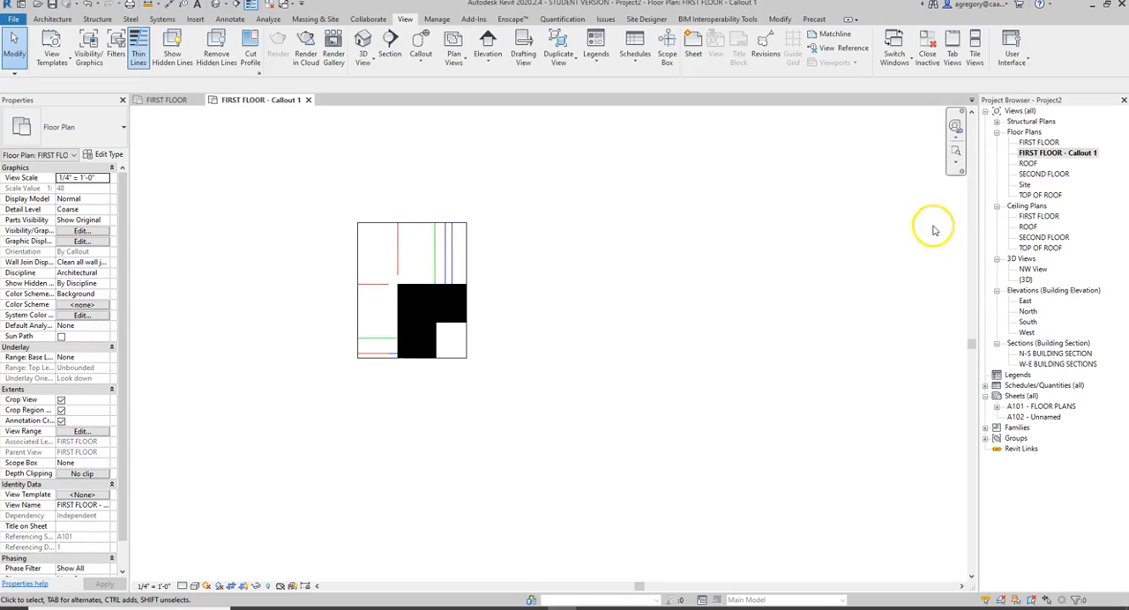
- Set the Callout 1 view to Fine detail level and clear the wall selection
click(166, 99)
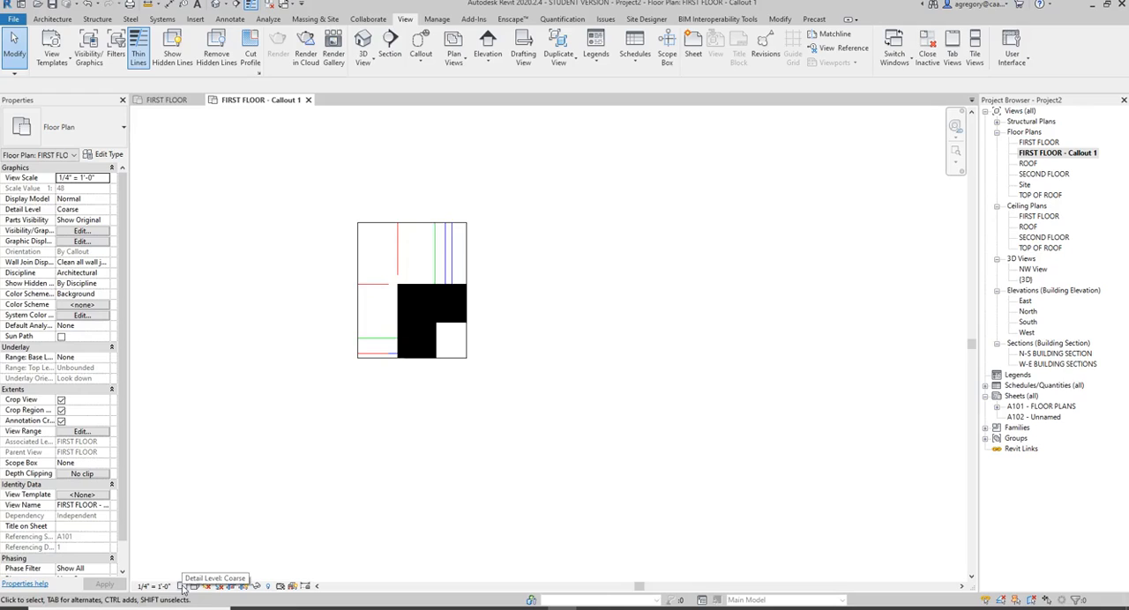
click(183, 586)
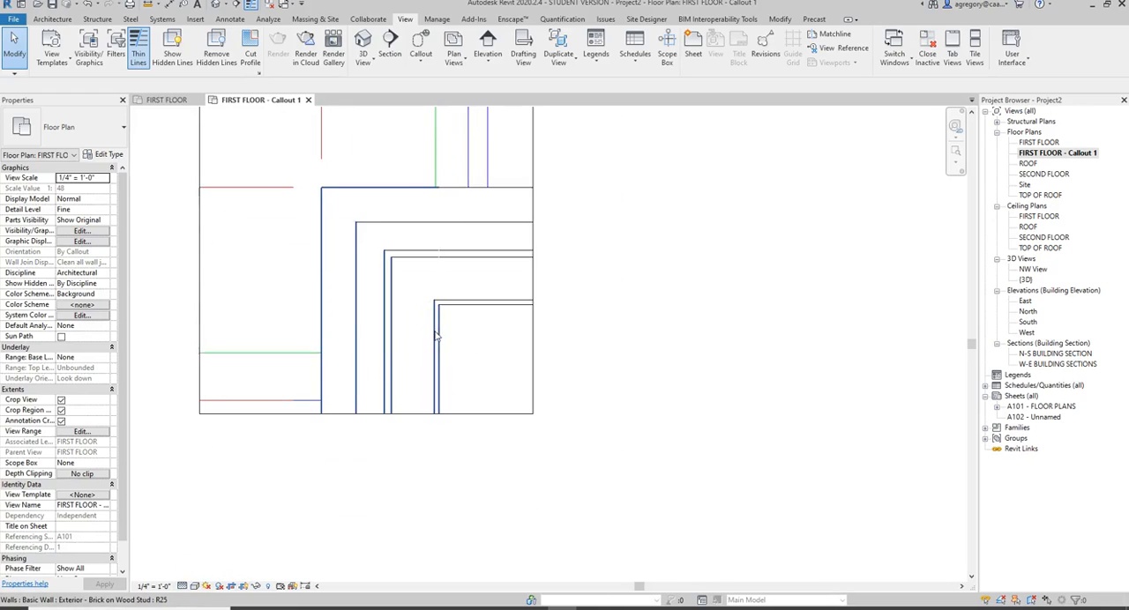
click(384, 351)
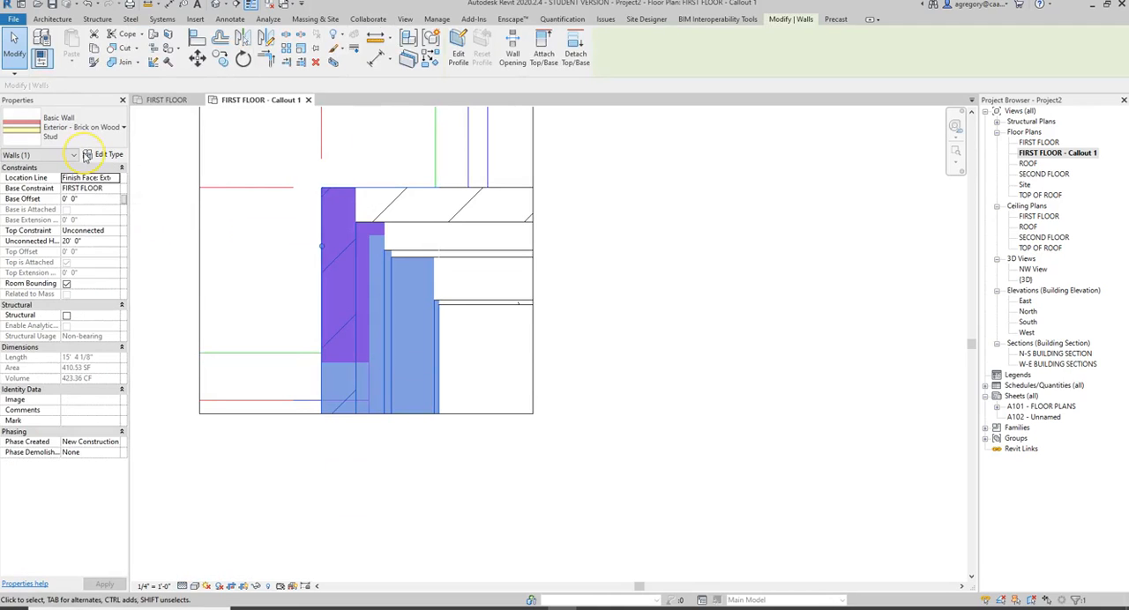
click(688, 344)
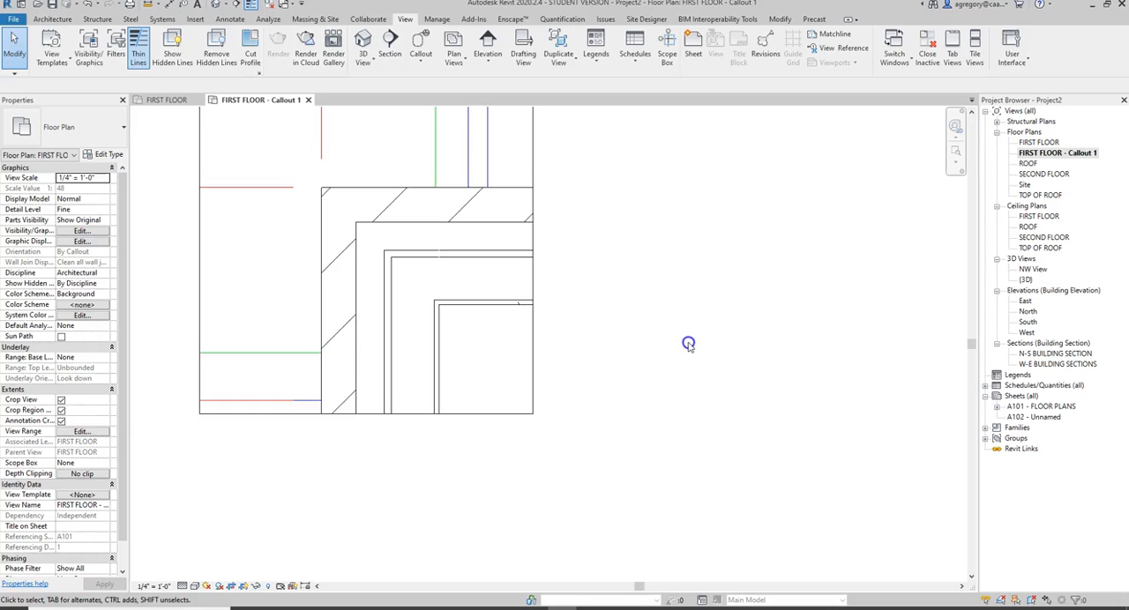
mouse_move(253, 194)
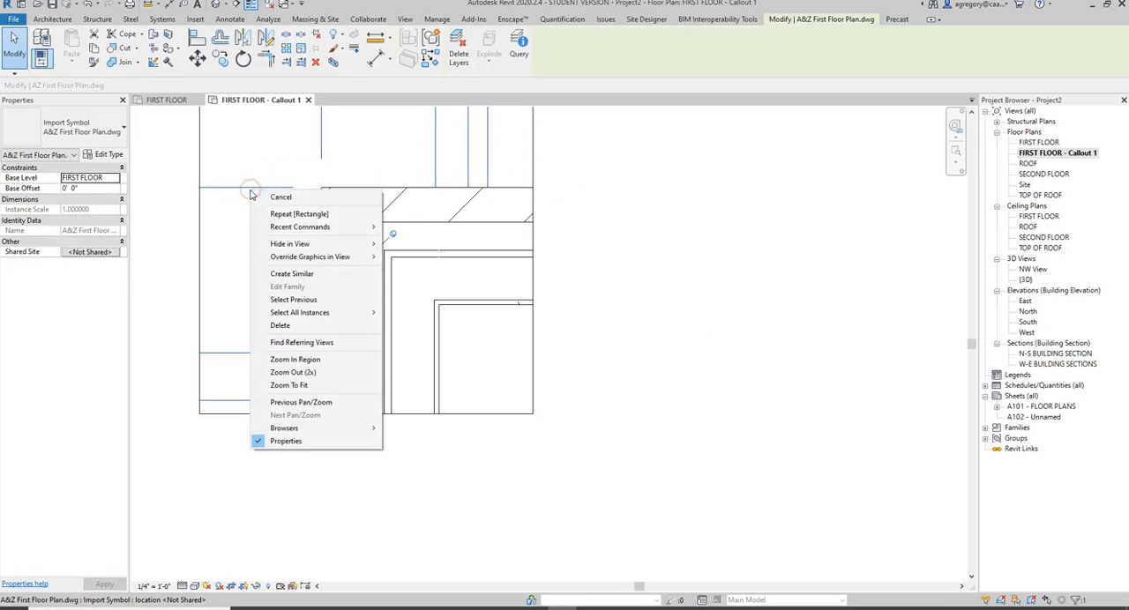
mouse_move(289, 243)
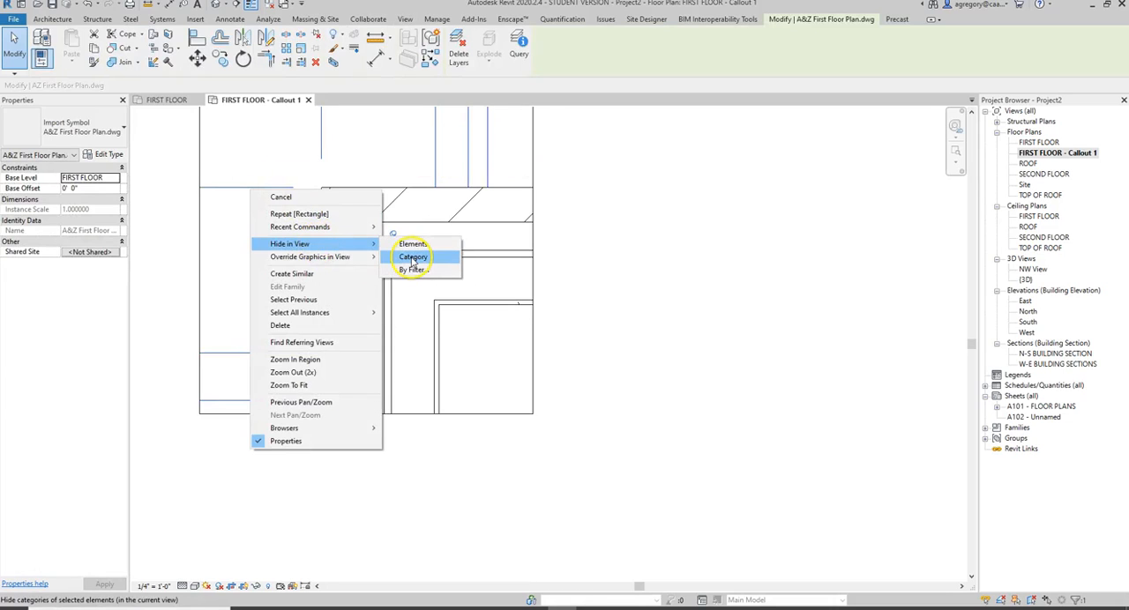
- Hide the linked DWG's category in the callout view
click(413, 258)
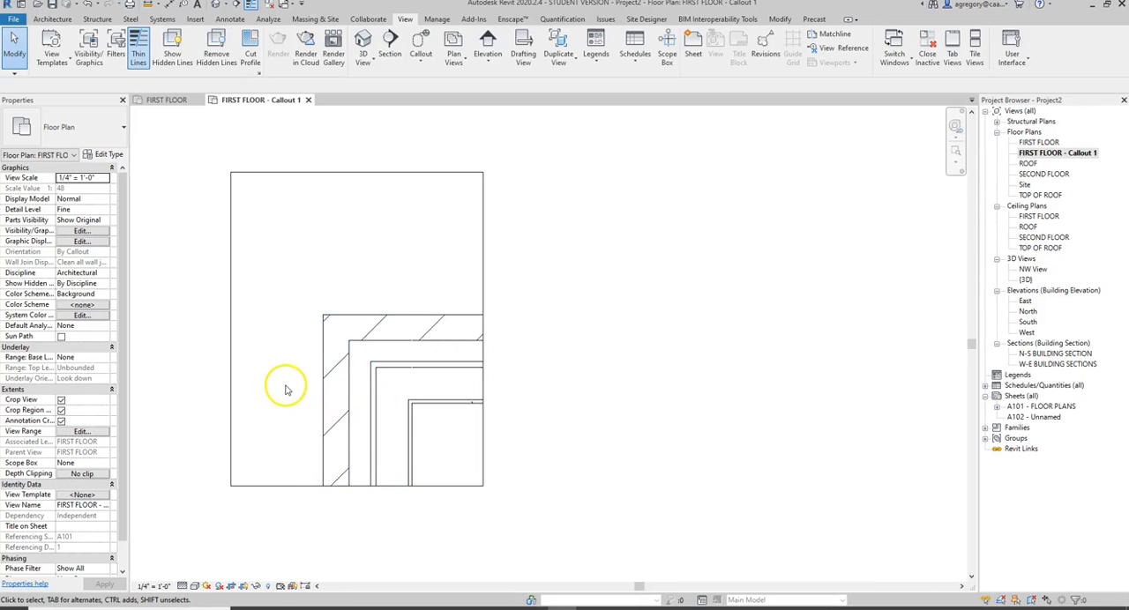
mouse_move(295, 378)
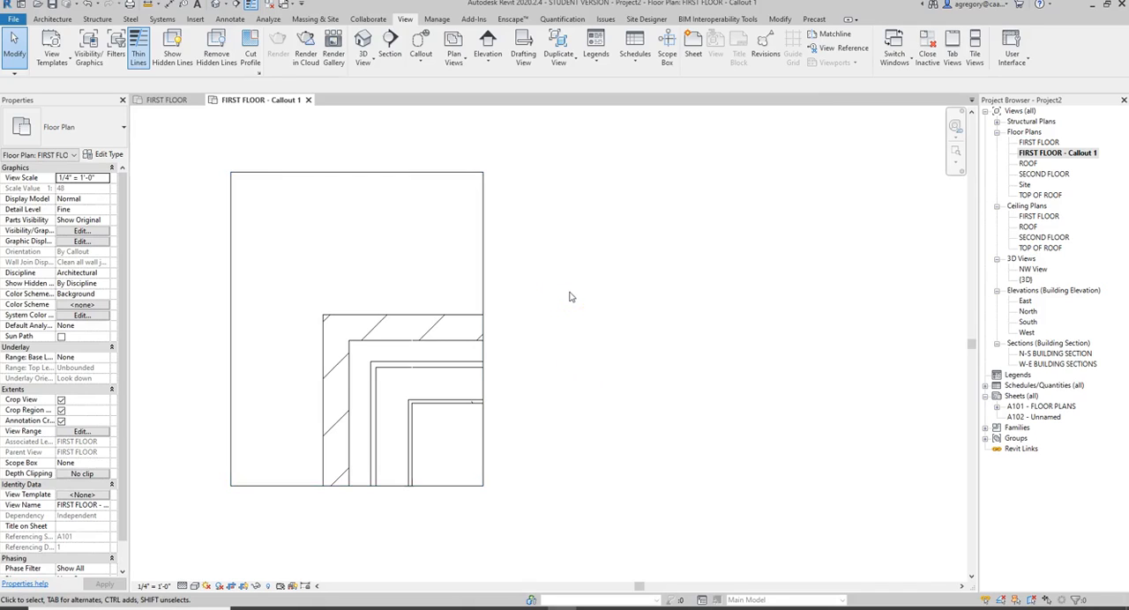
- Start placing a Detail Component from the Annotate tools
click(230, 18)
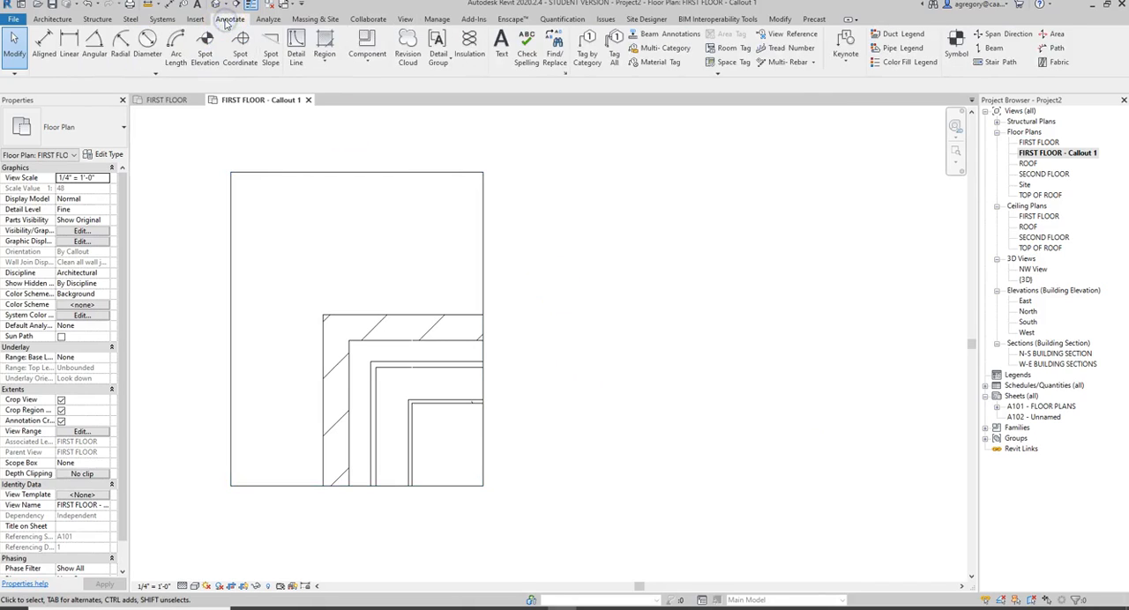
mouse_move(367, 46)
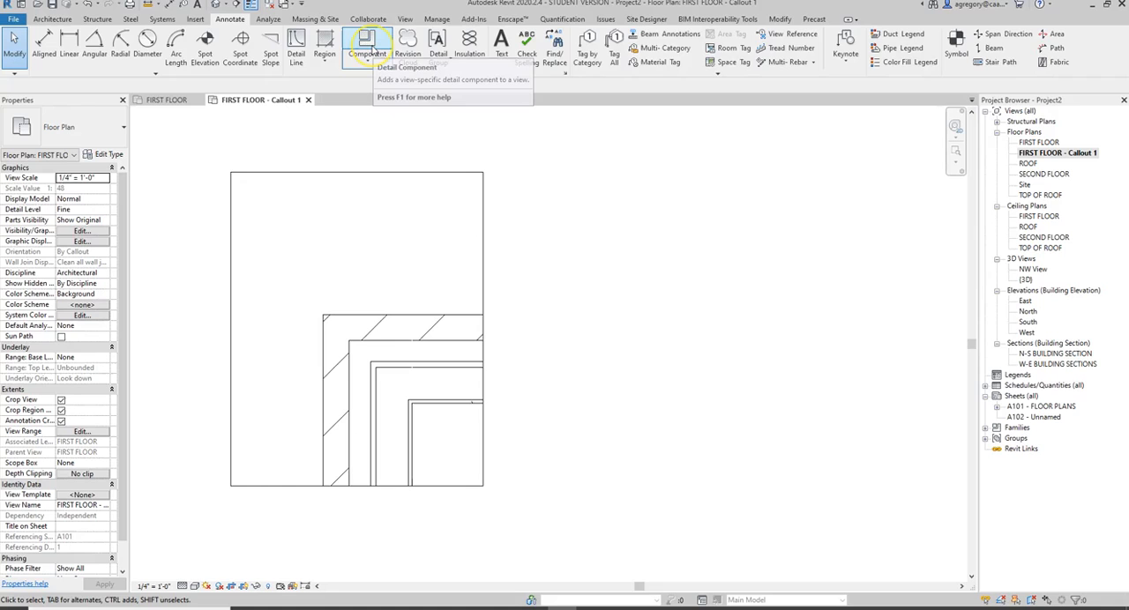
mouse_move(219, 50)
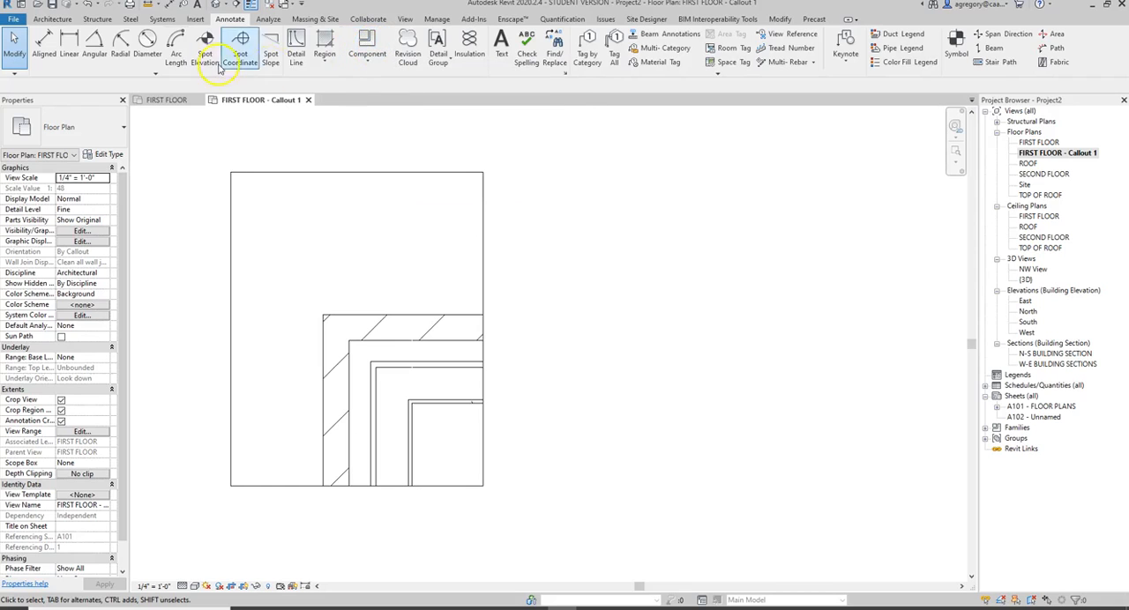
click(52, 18)
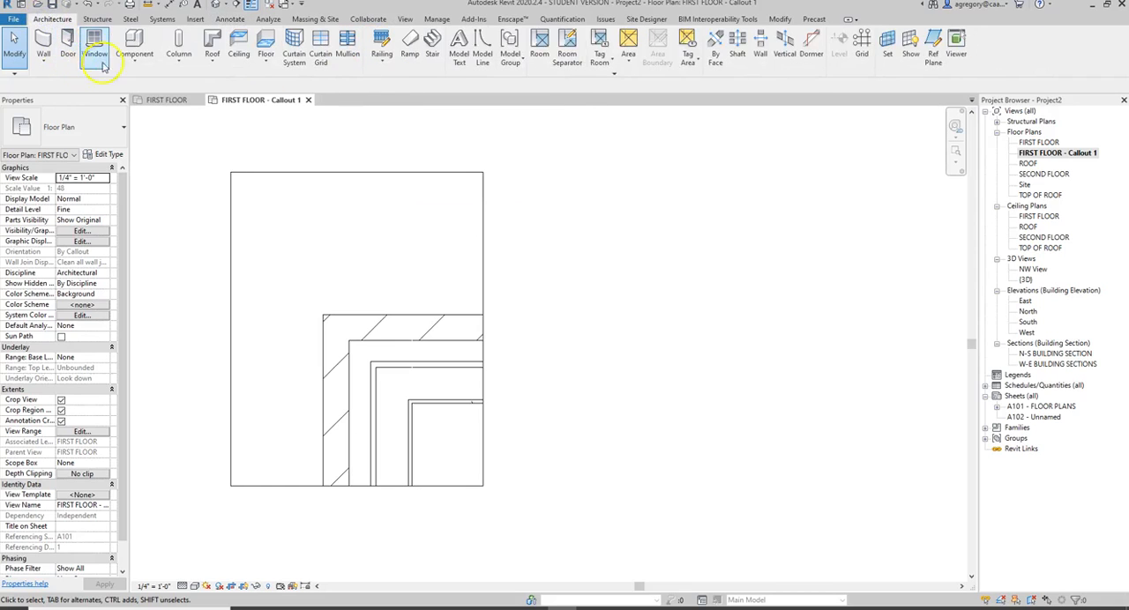
mouse_move(134, 46)
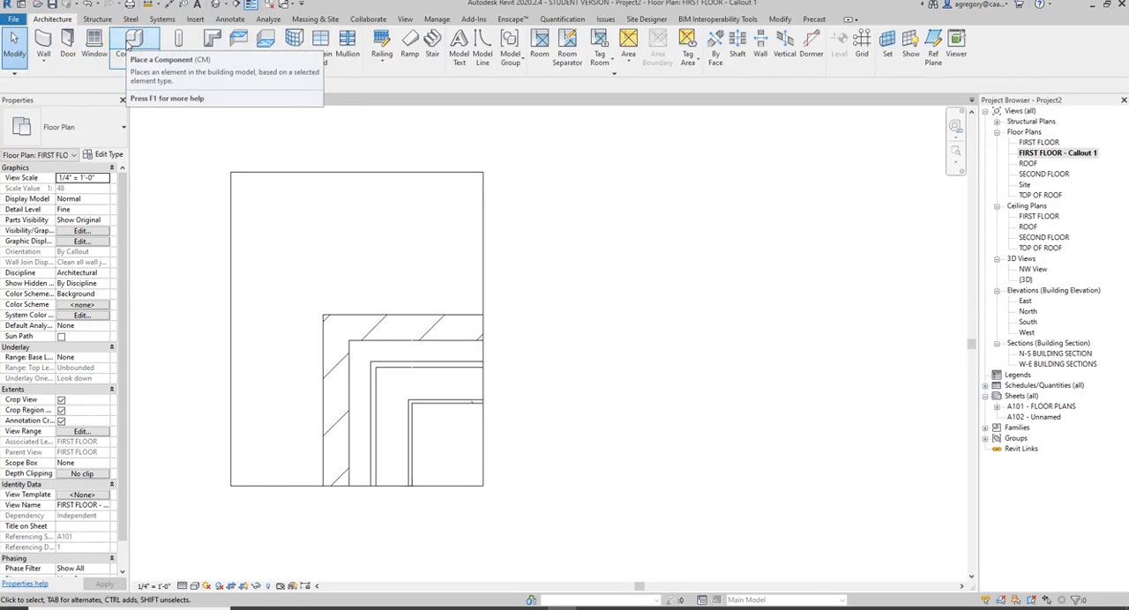
mouse_move(134, 39)
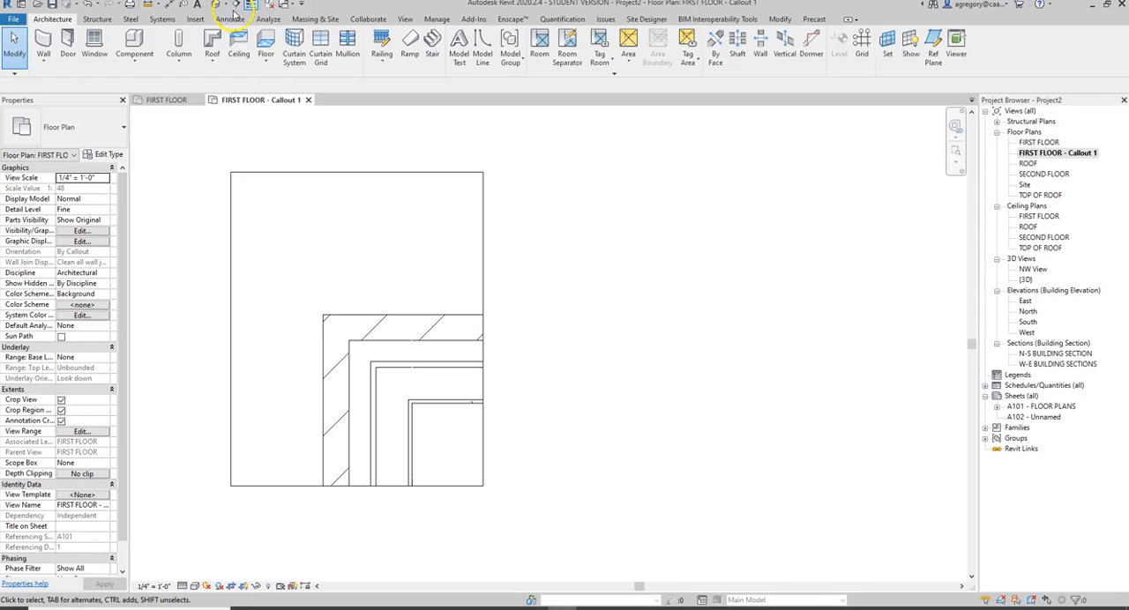
click(230, 18)
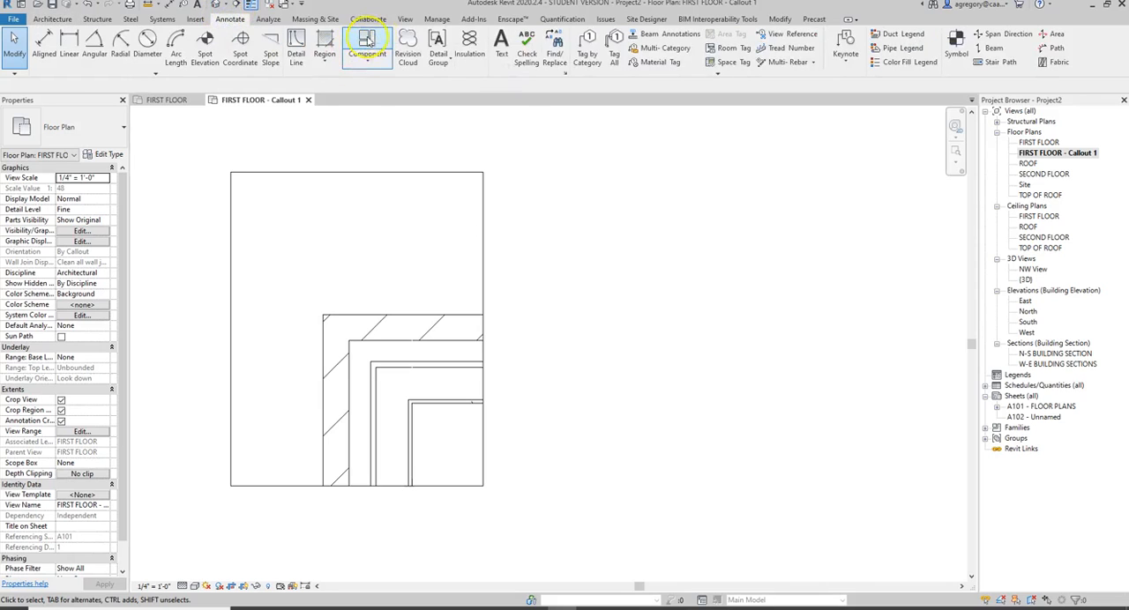
mouse_move(367, 46)
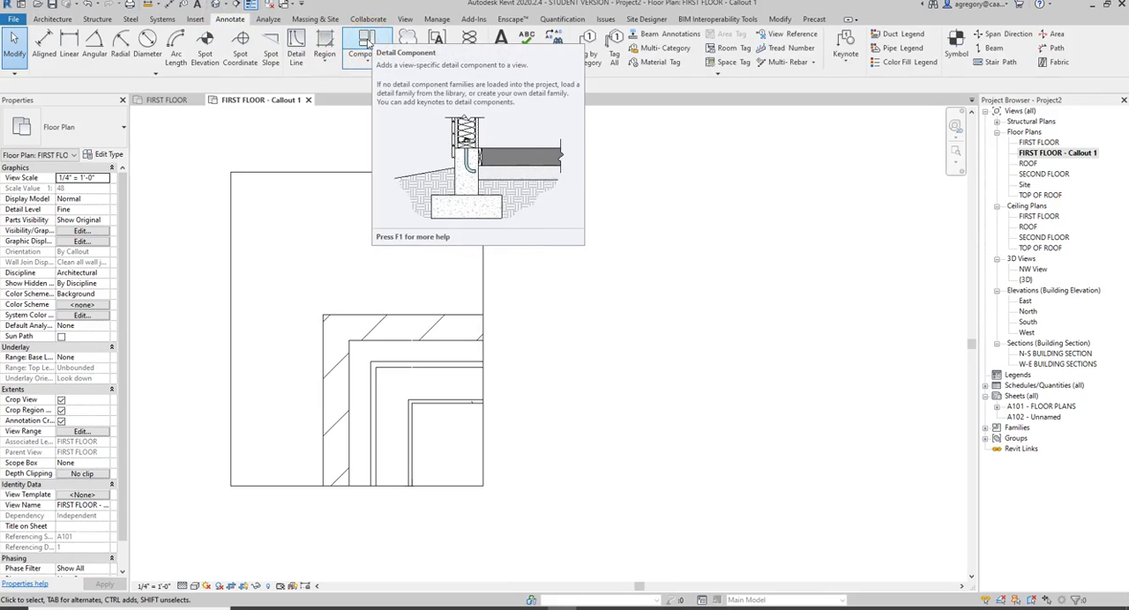
click(360, 40)
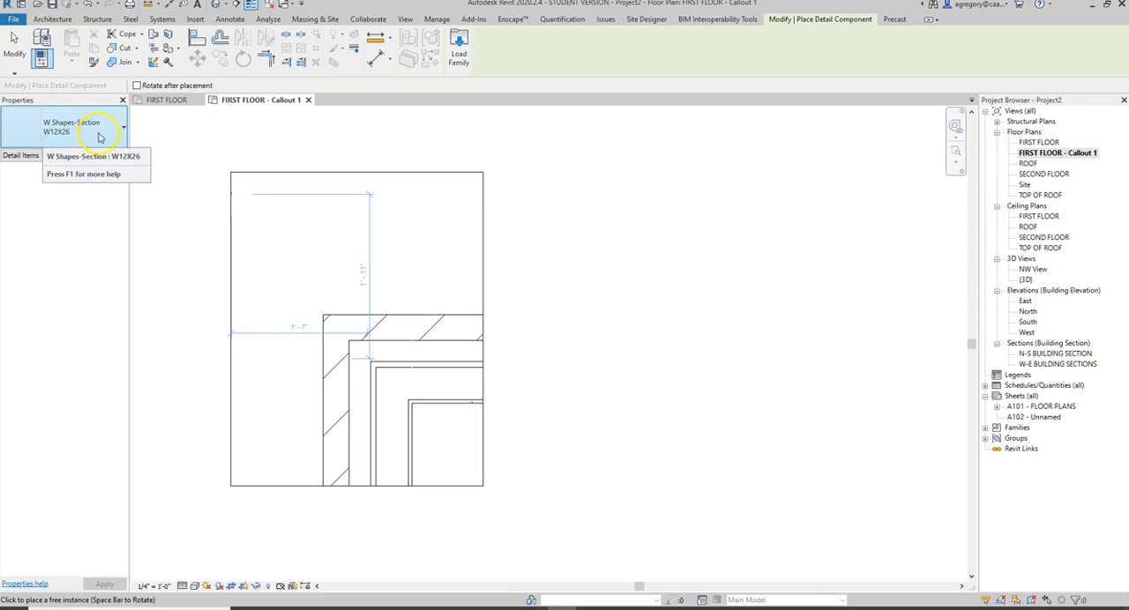
- Review the detail component type list, keeping W Shapes-Section W12X26
click(121, 127)
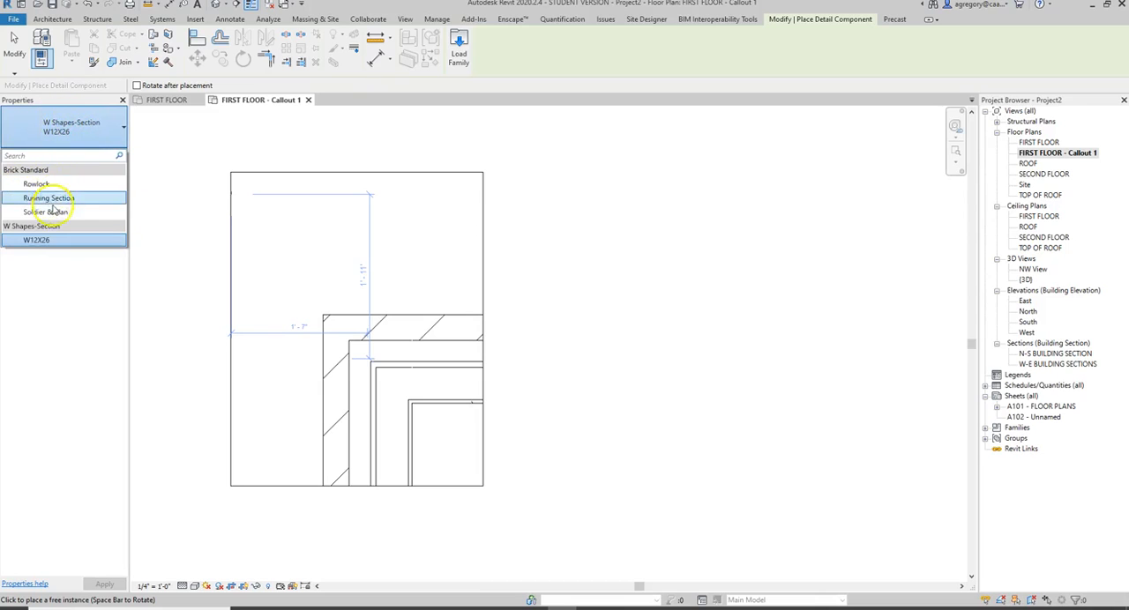
click(36, 183)
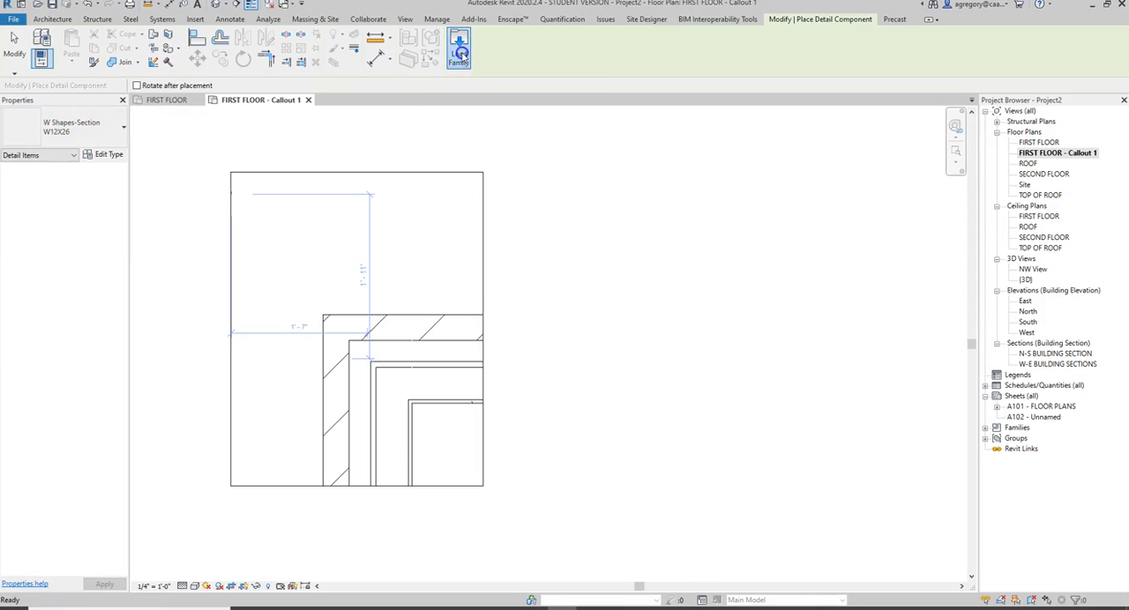
- In Load Family, navigate to the US Imperial Detail Items folder
click(459, 49)
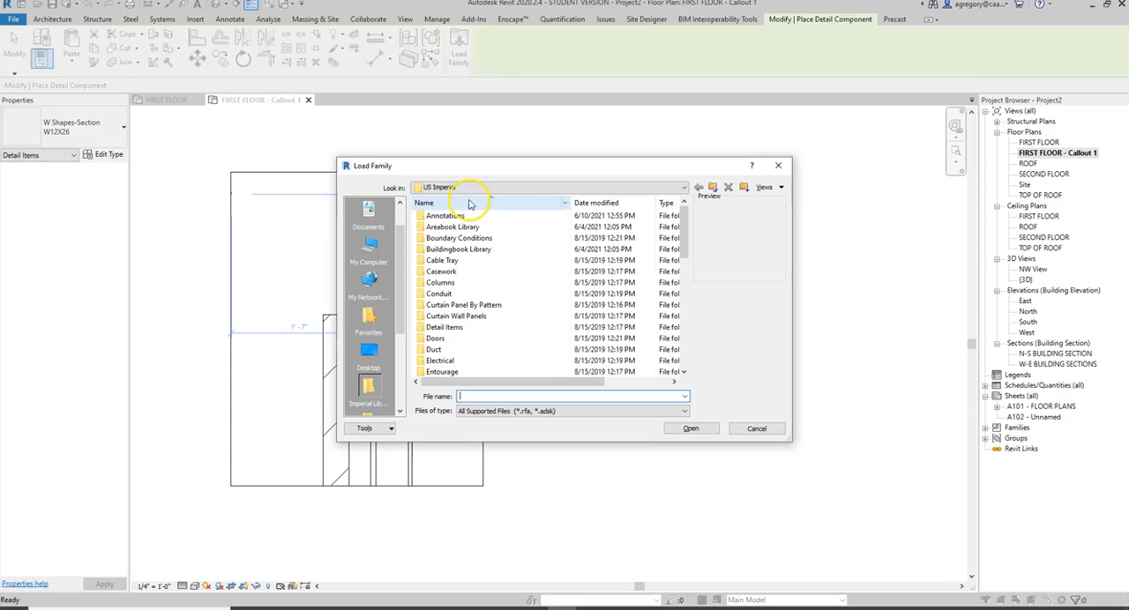
double_click(445, 216)
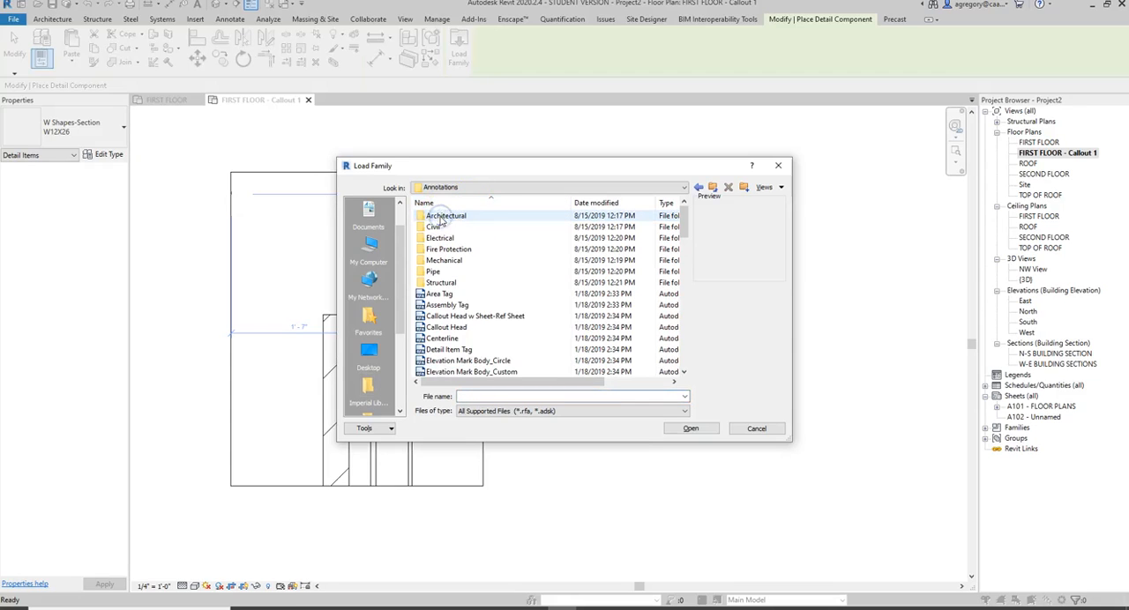
double_click(444, 215)
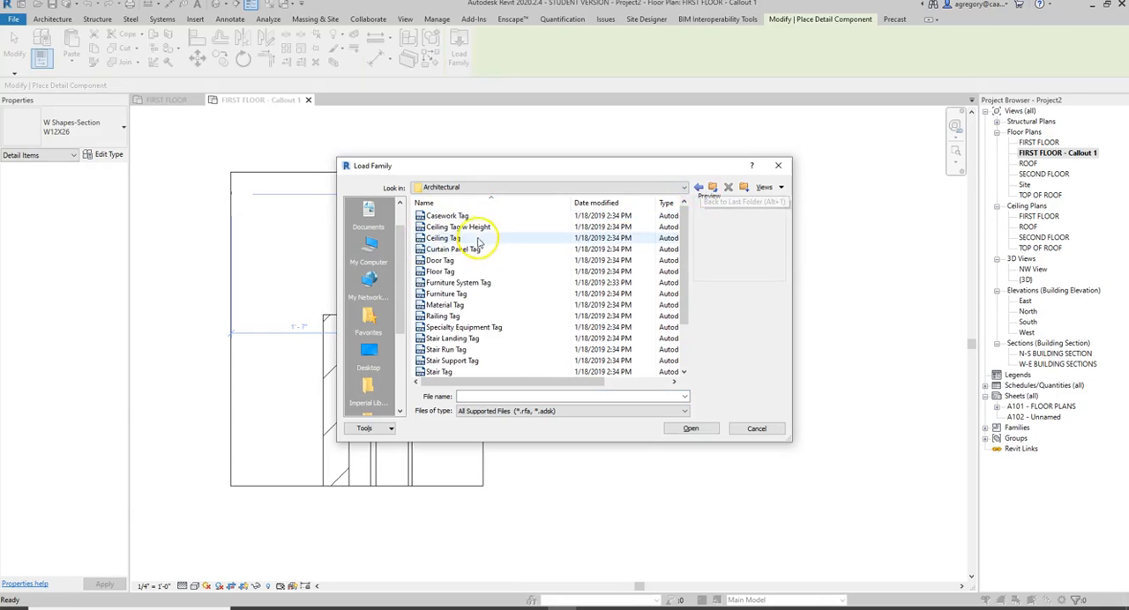
mouse_move(502, 249)
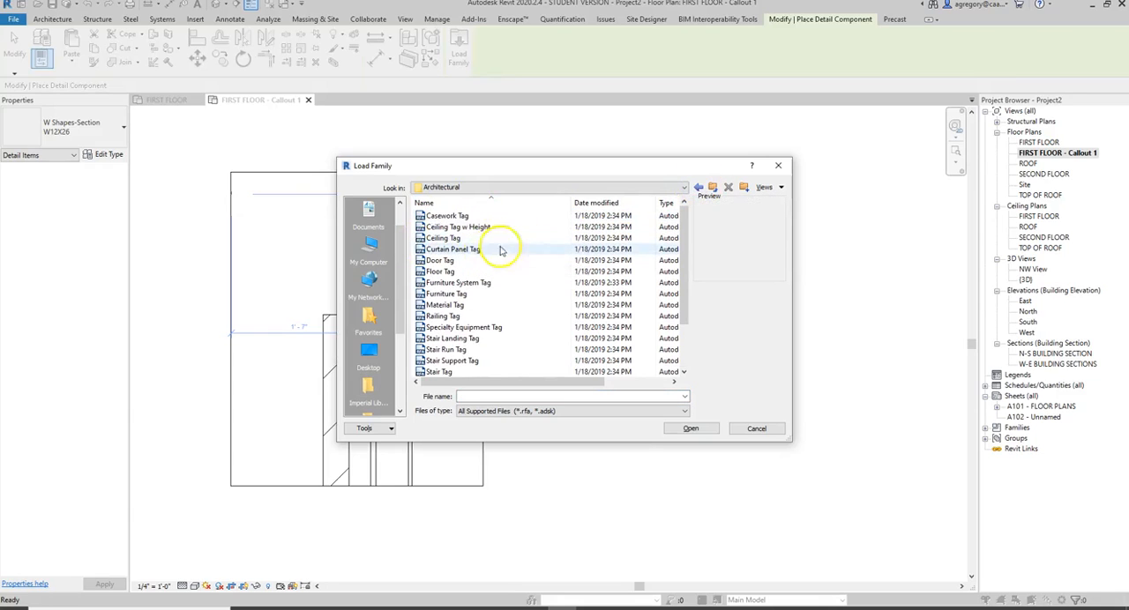
click(697, 187)
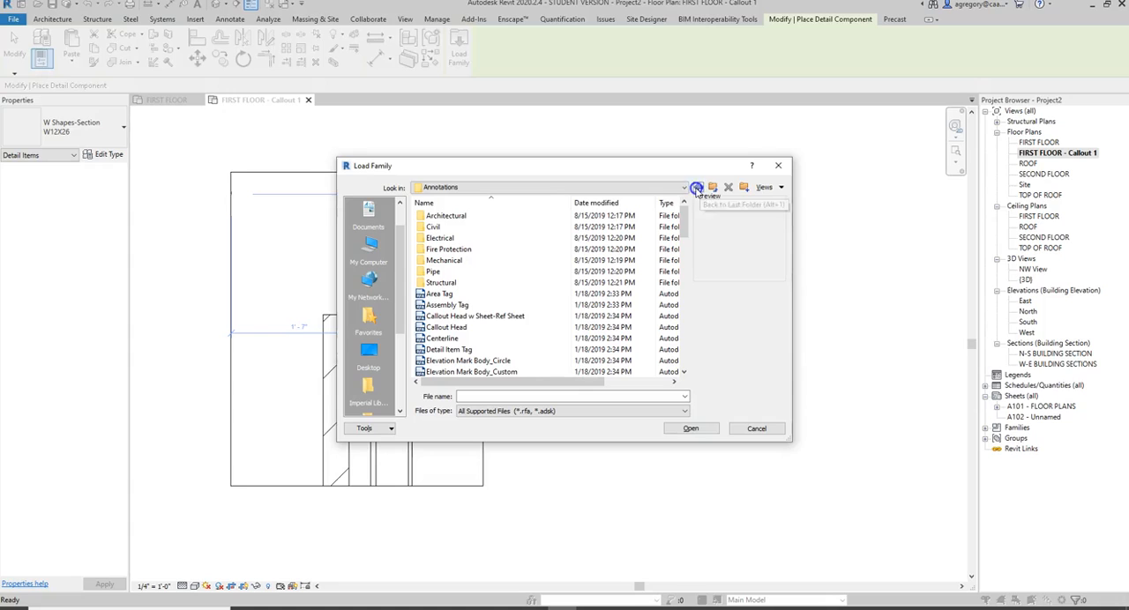
click(699, 187)
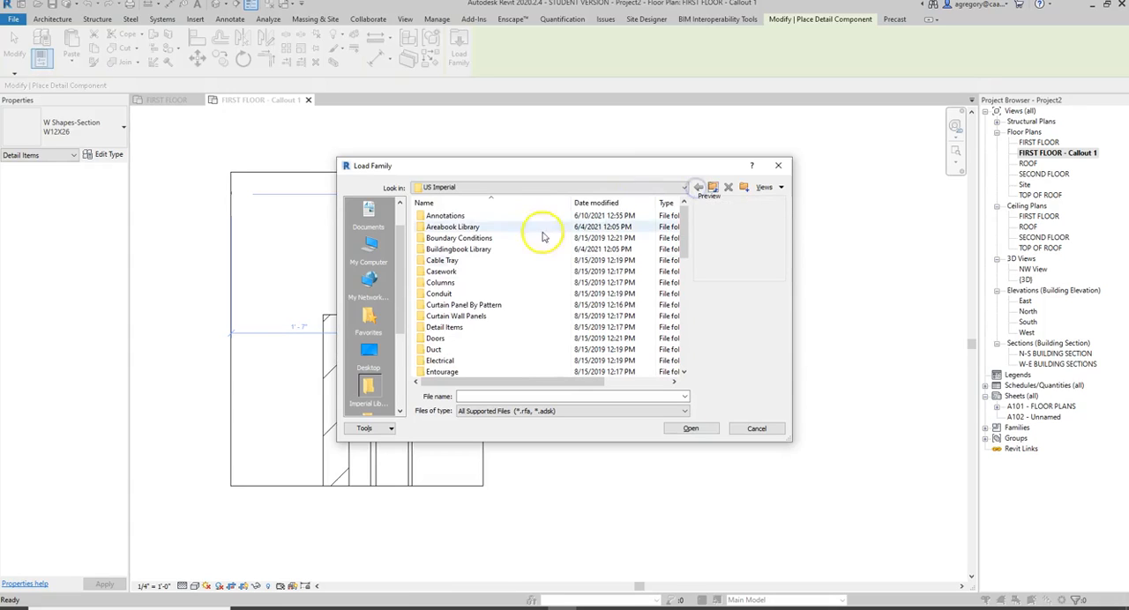
click(445, 328)
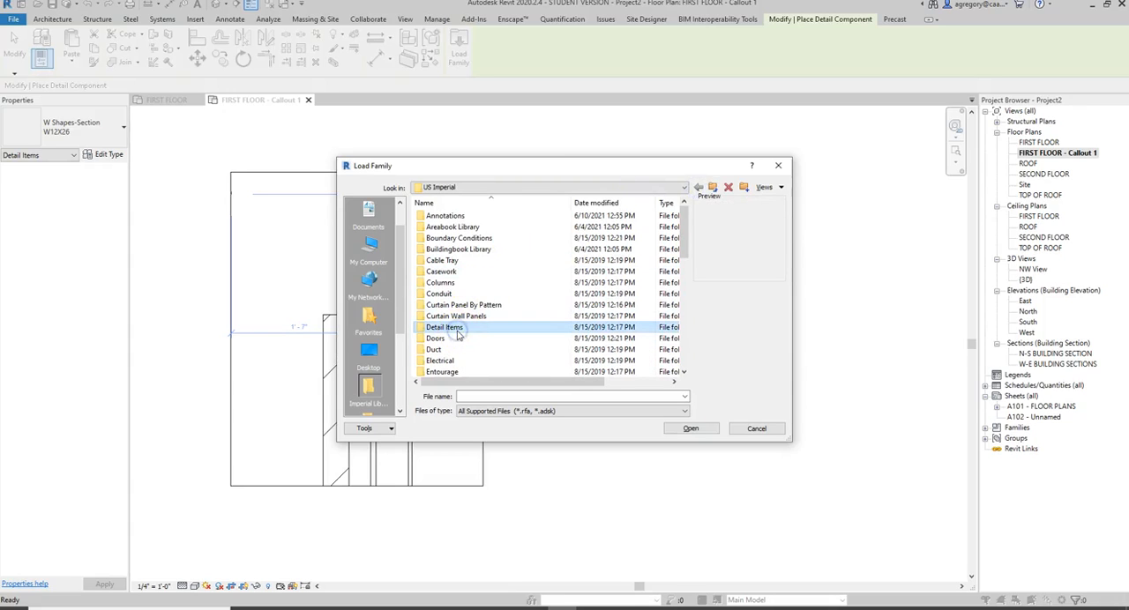
mouse_move(445, 328)
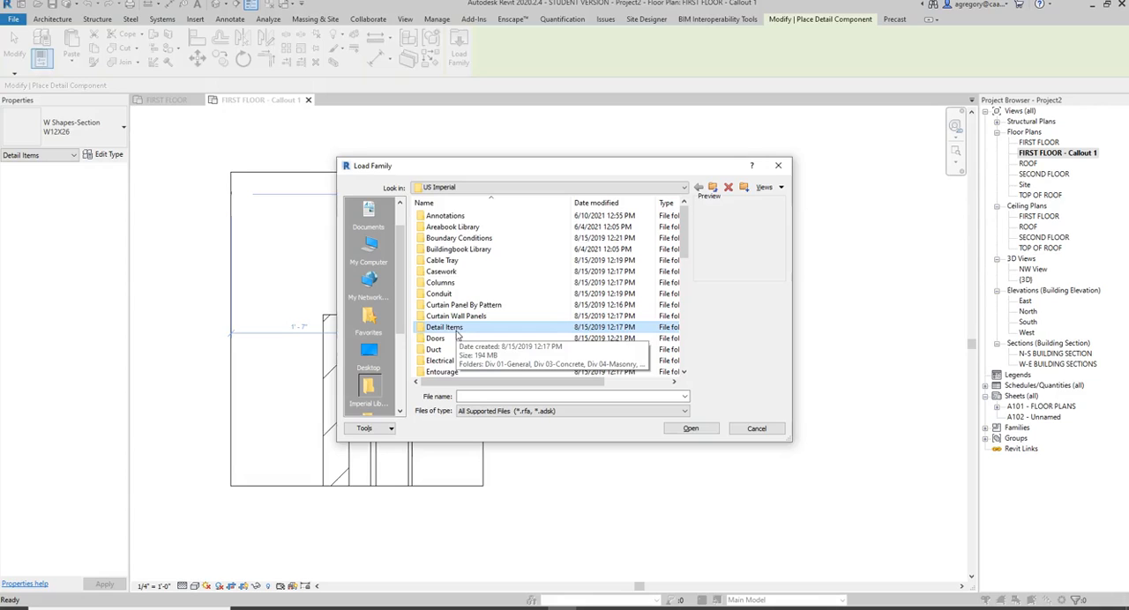
double_click(444, 329)
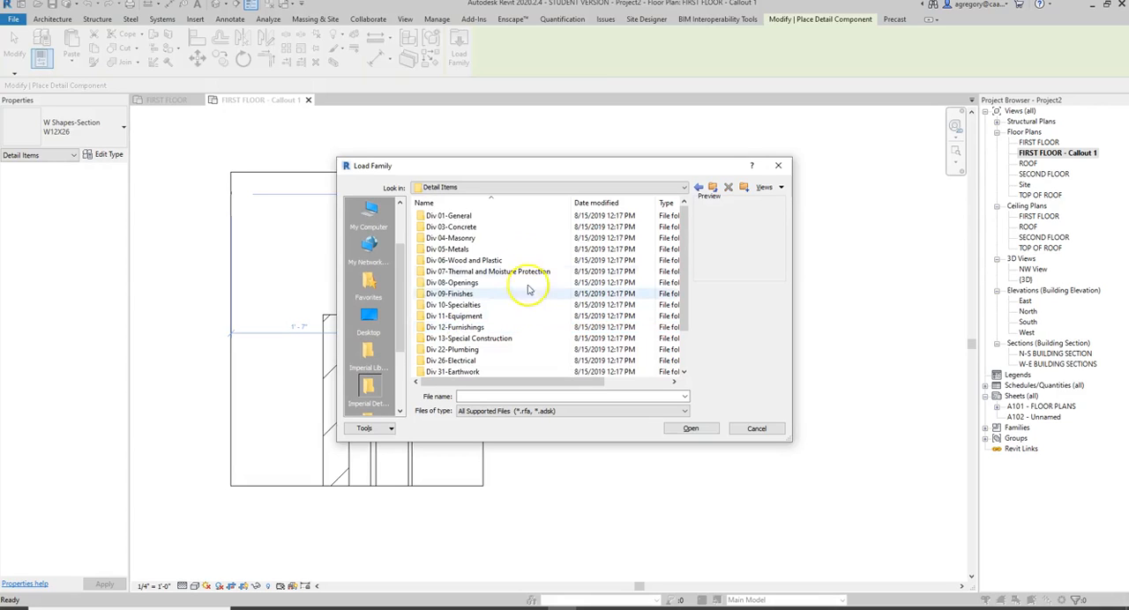
mouse_move(457, 233)
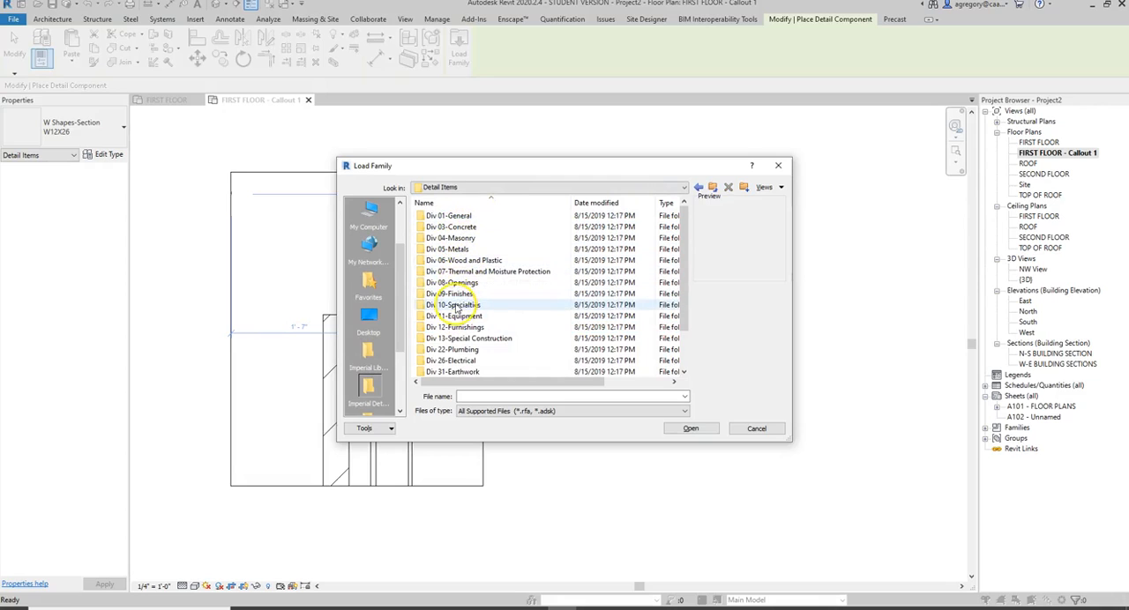
- Load Break Line.rfa from Div 01-General into the project
double_click(448, 215)
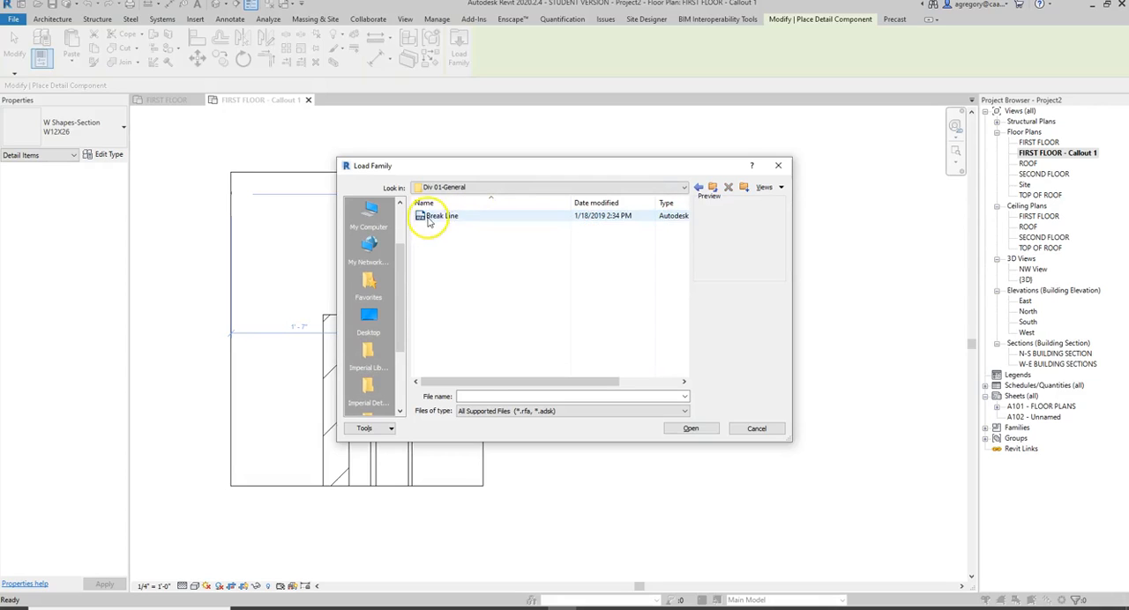
click(441, 215)
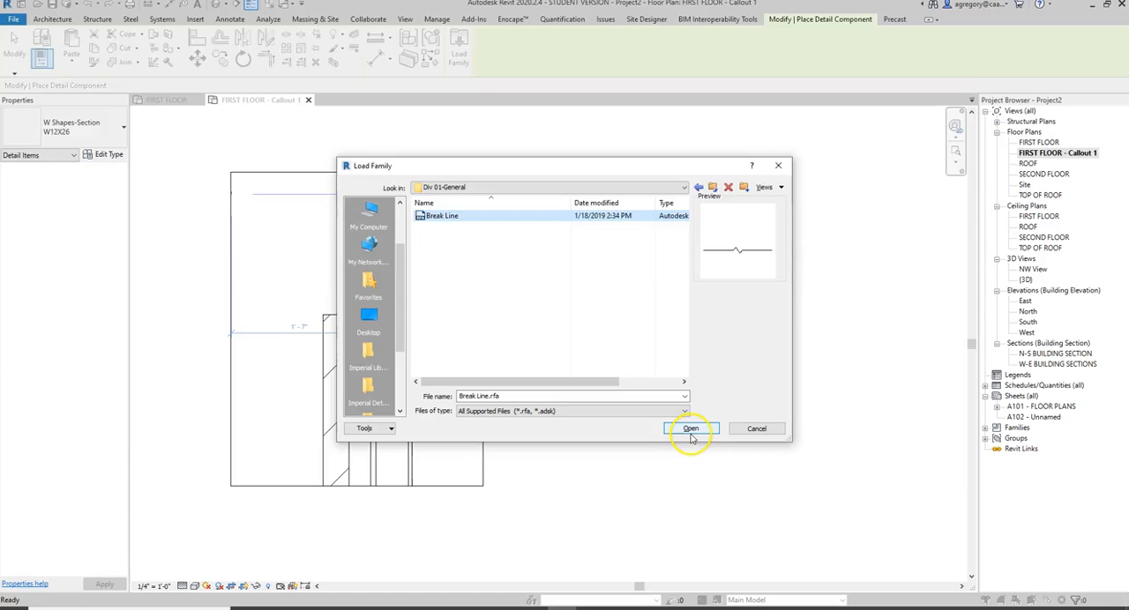
click(692, 428)
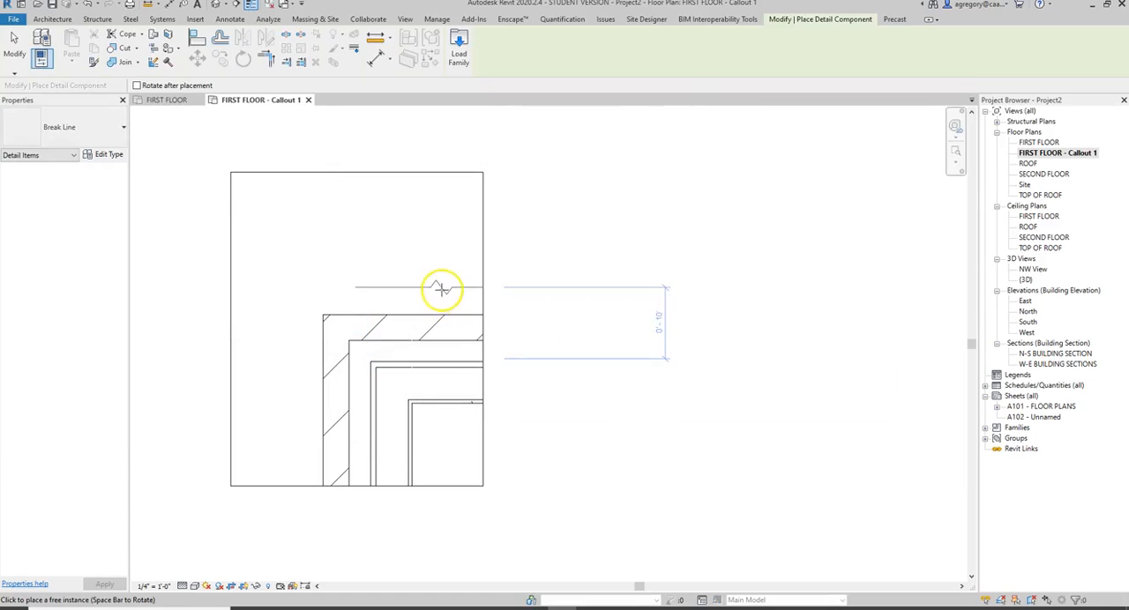
mouse_move(361, 307)
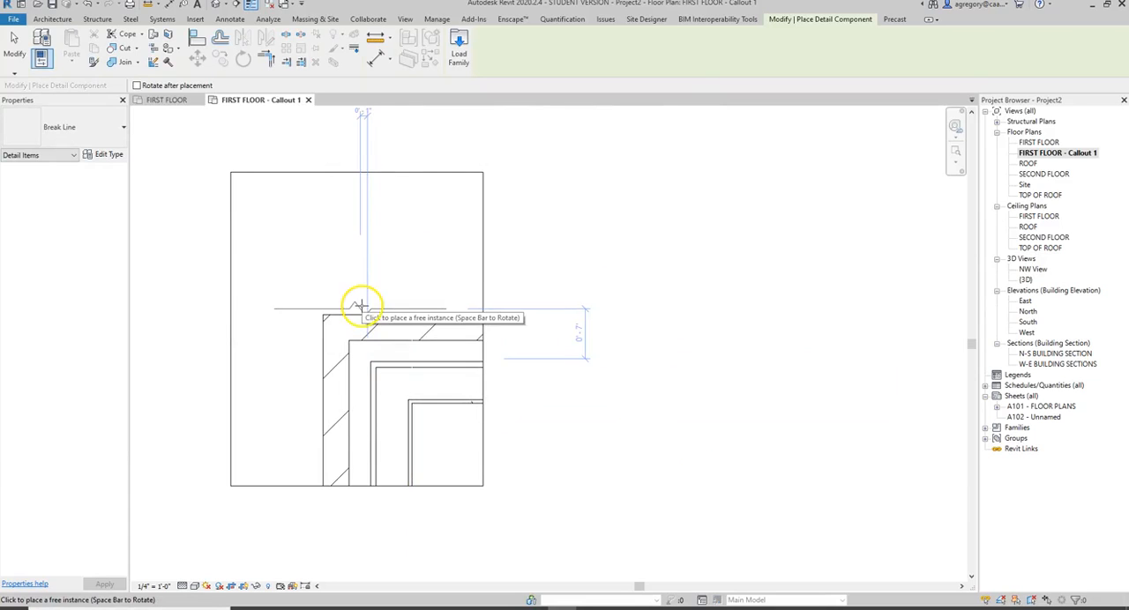
mouse_move(362, 247)
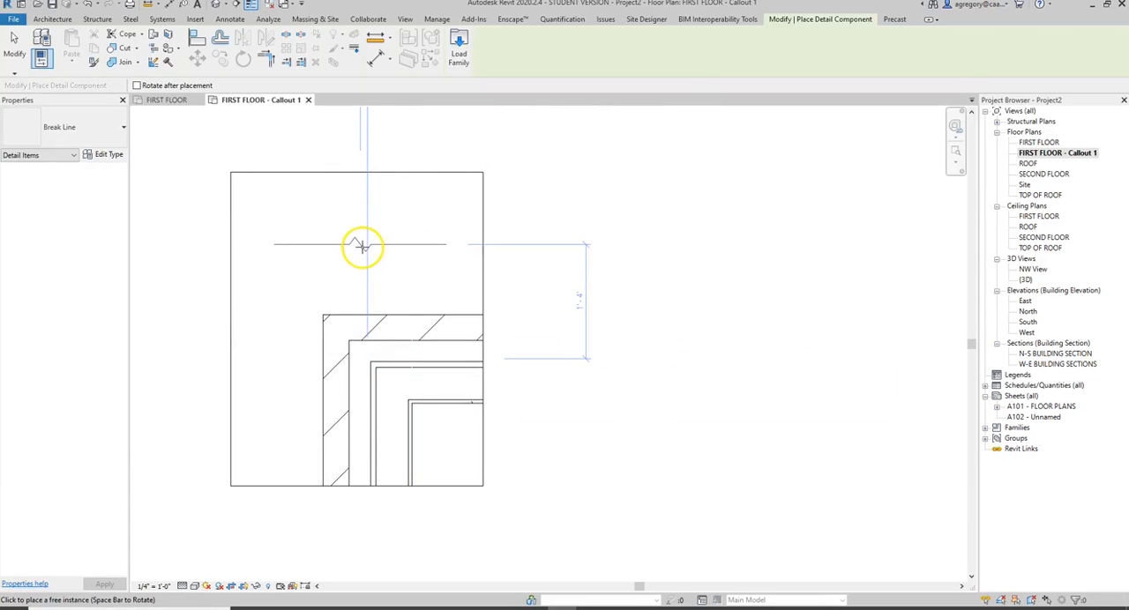
mouse_move(381, 286)
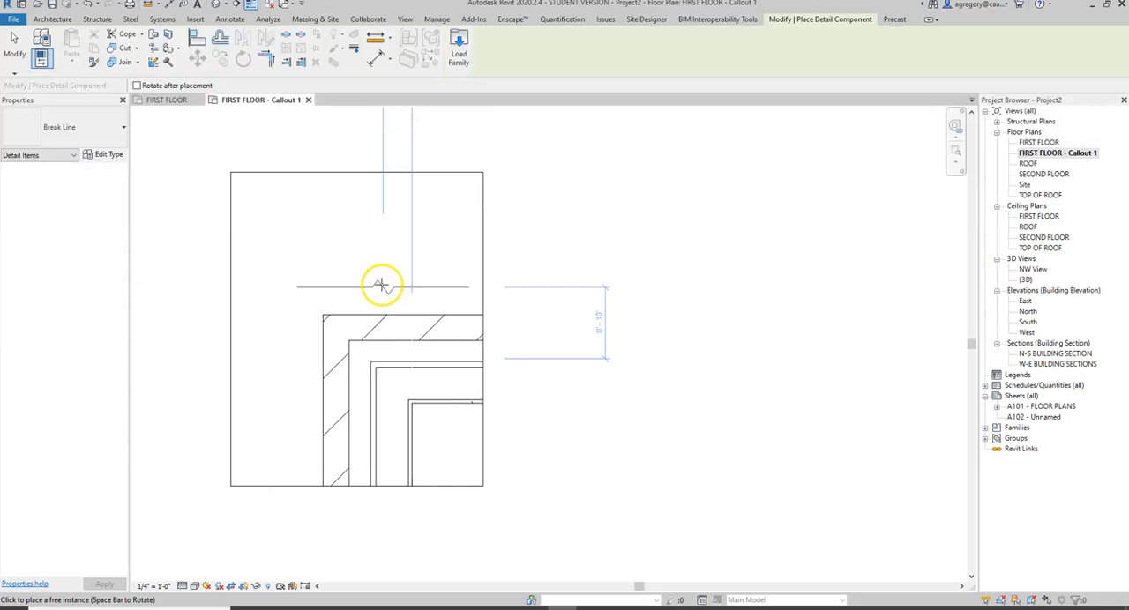
mouse_move(371, 324)
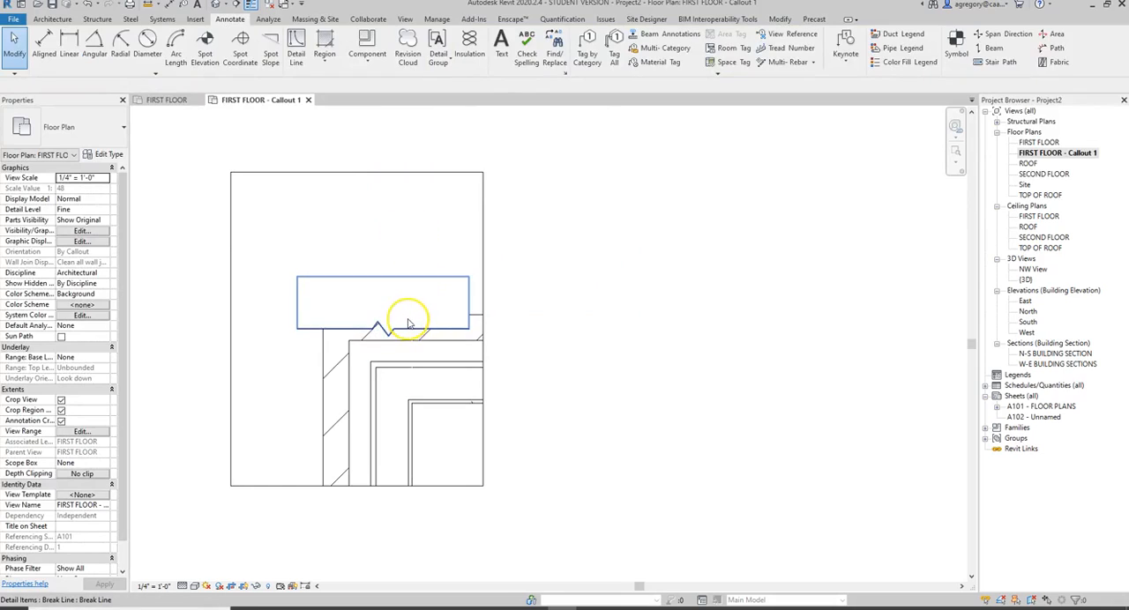
mouse_move(410, 328)
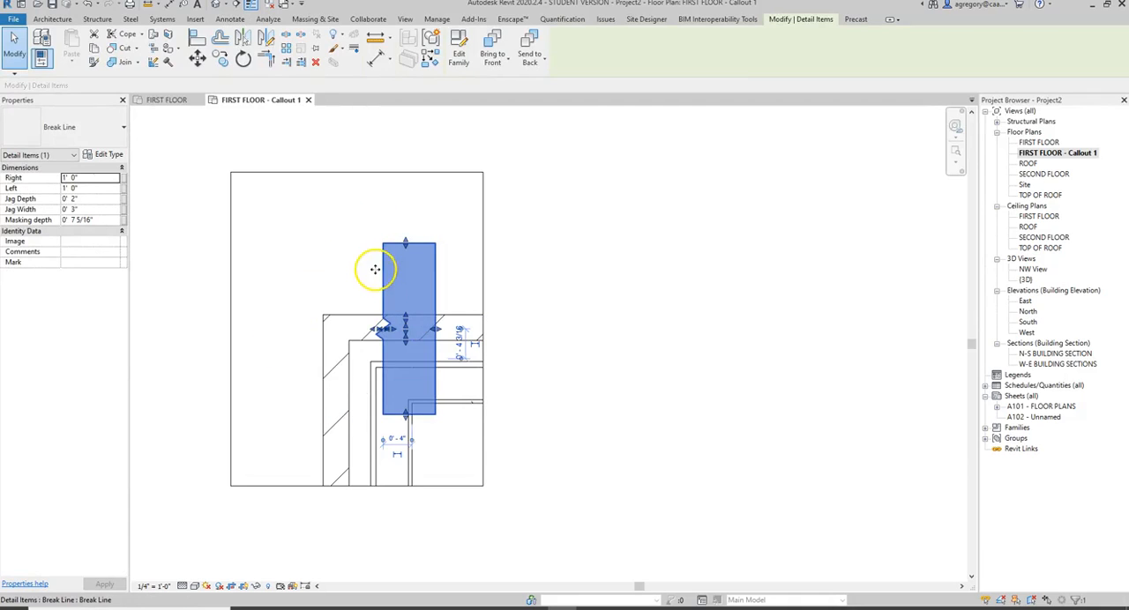
- Position Break Line components over the right, left and bottom edges of the crop region
drag(405, 268, 455, 275)
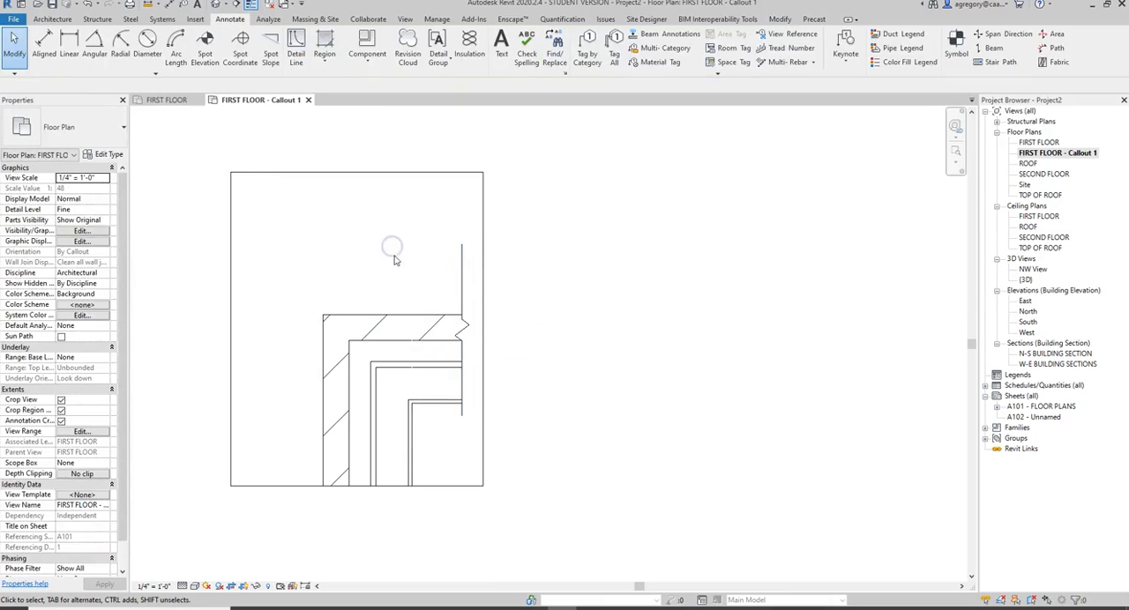
click(472, 326)
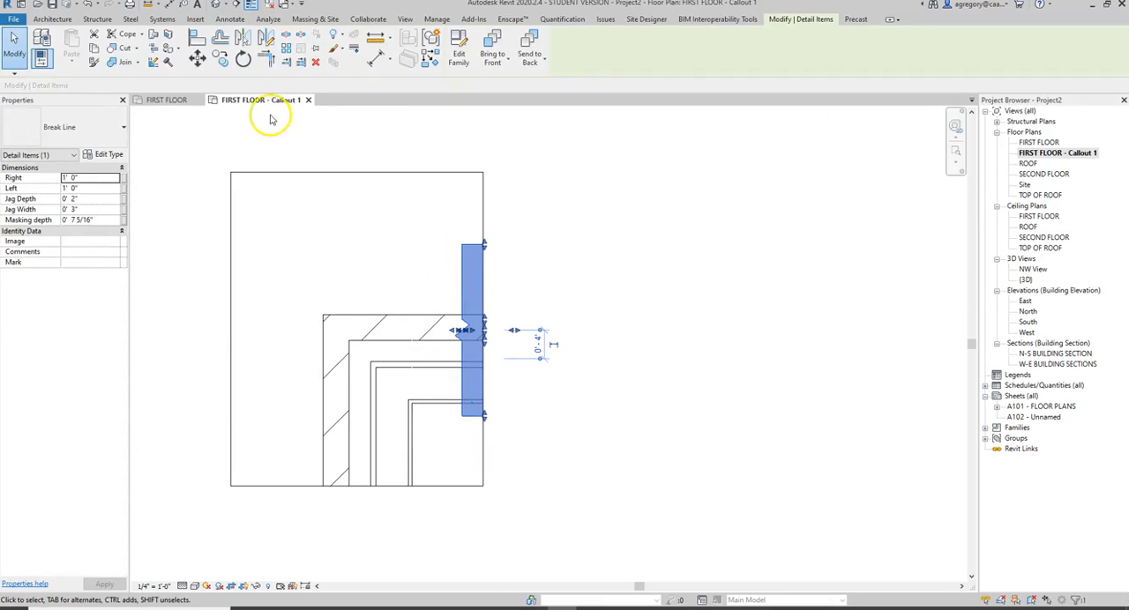
mouse_move(787, 25)
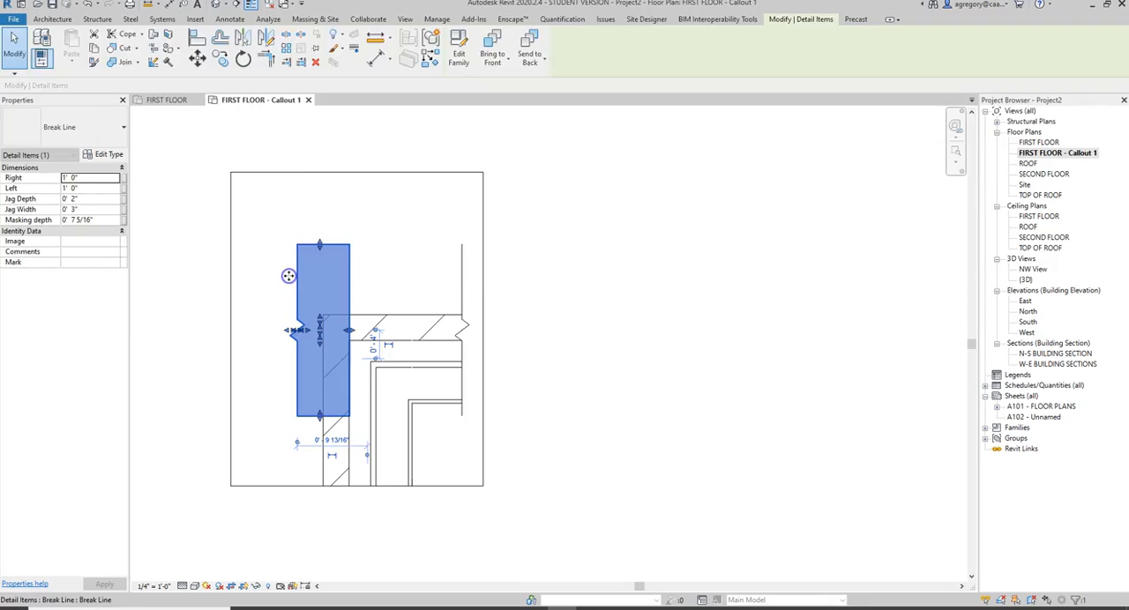
drag(319, 332, 296, 306)
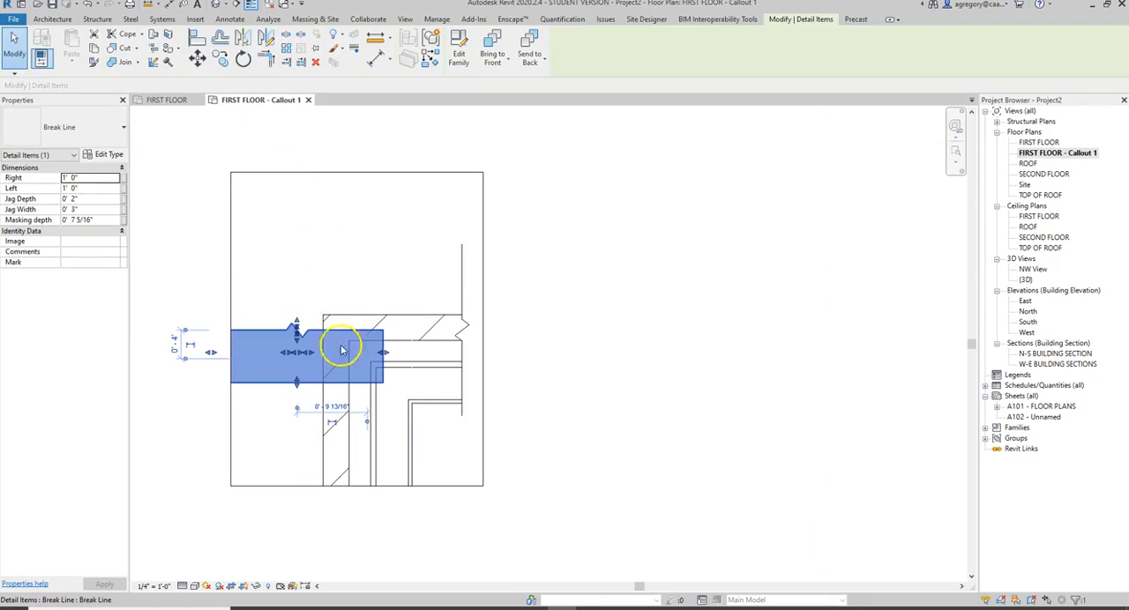
drag(343, 349, 381, 455)
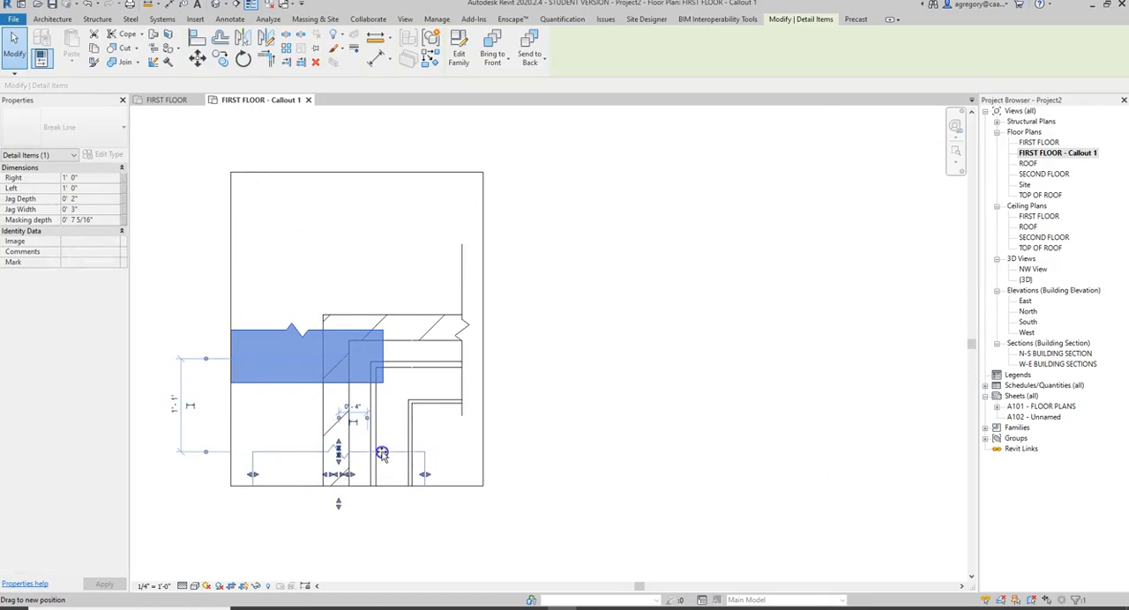
drag(381, 455, 350, 476)
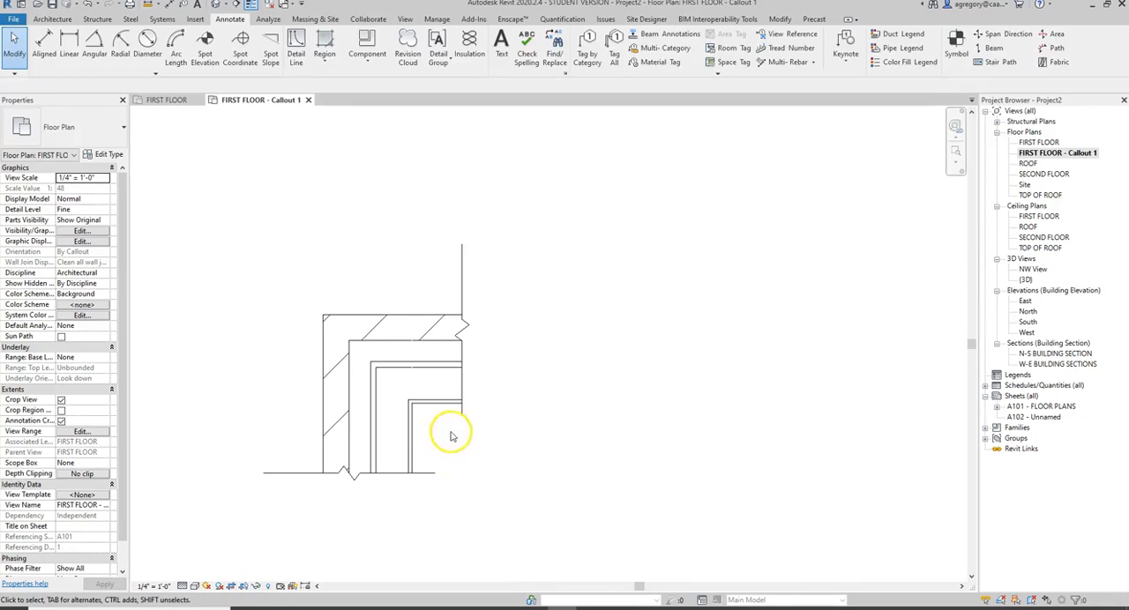
mouse_move(526, 427)
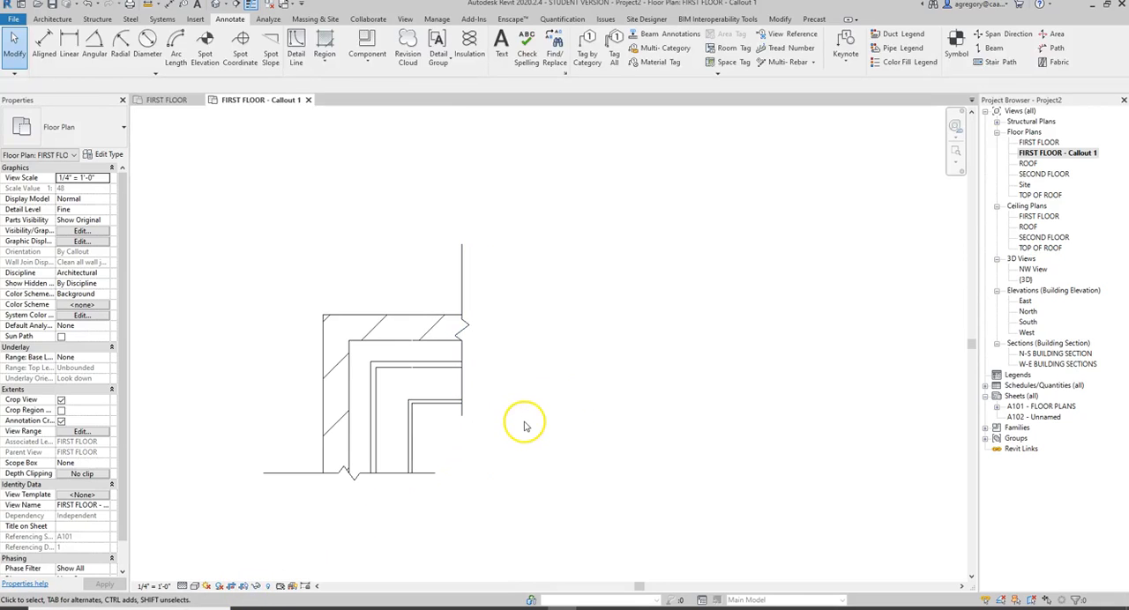
mouse_move(530, 432)
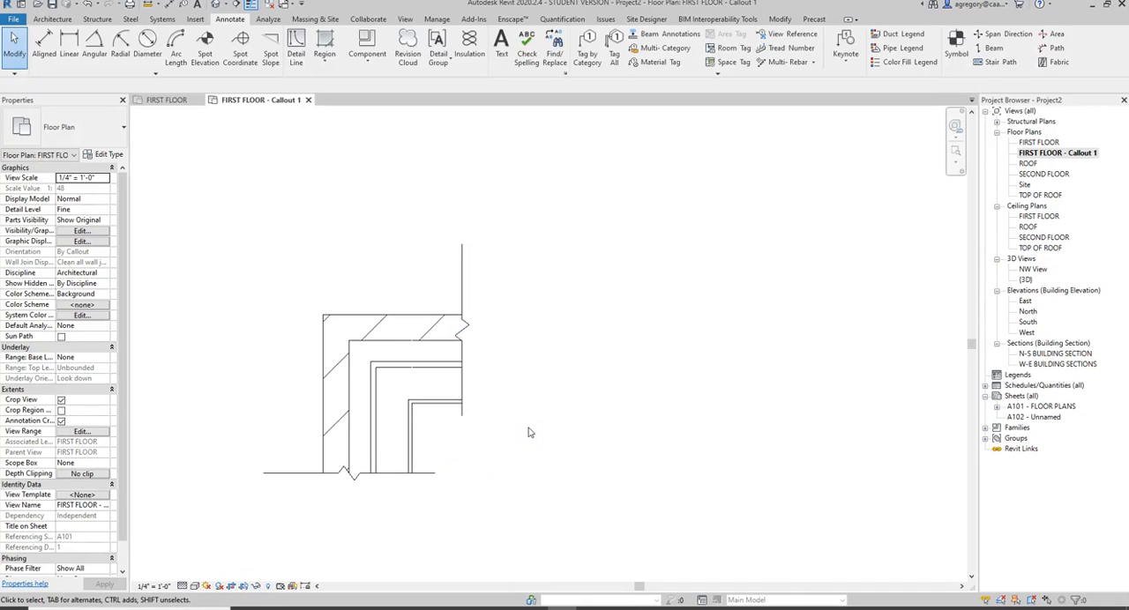